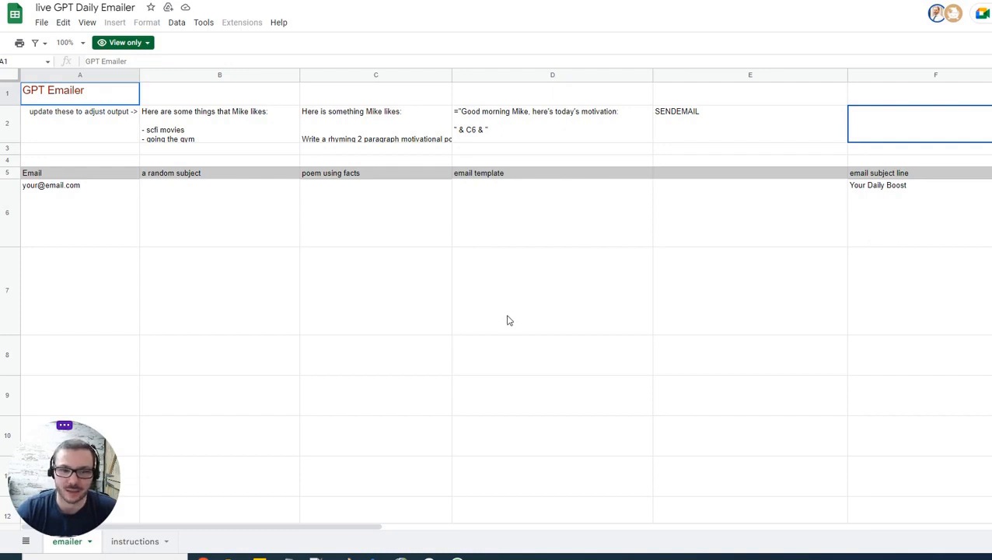
mouse_move(367, 126)
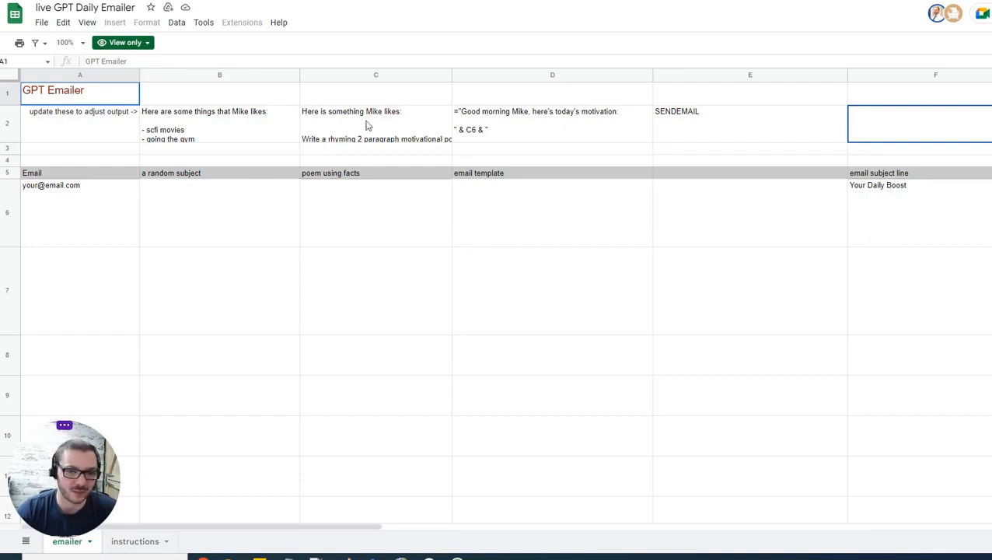
mouse_move(106, 193)
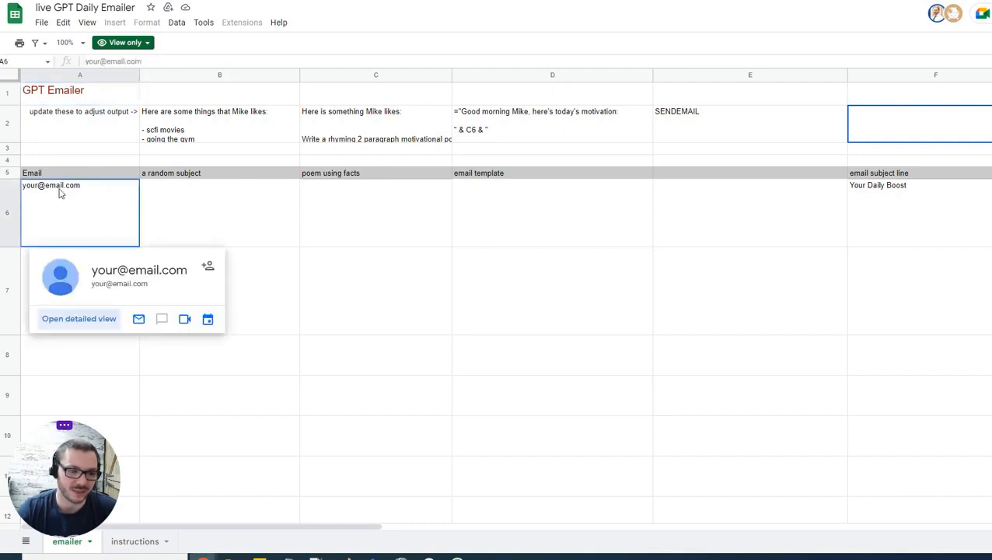
Step: Look at the list of things Mike likes, then switch to the instructions sheet
click(219, 123)
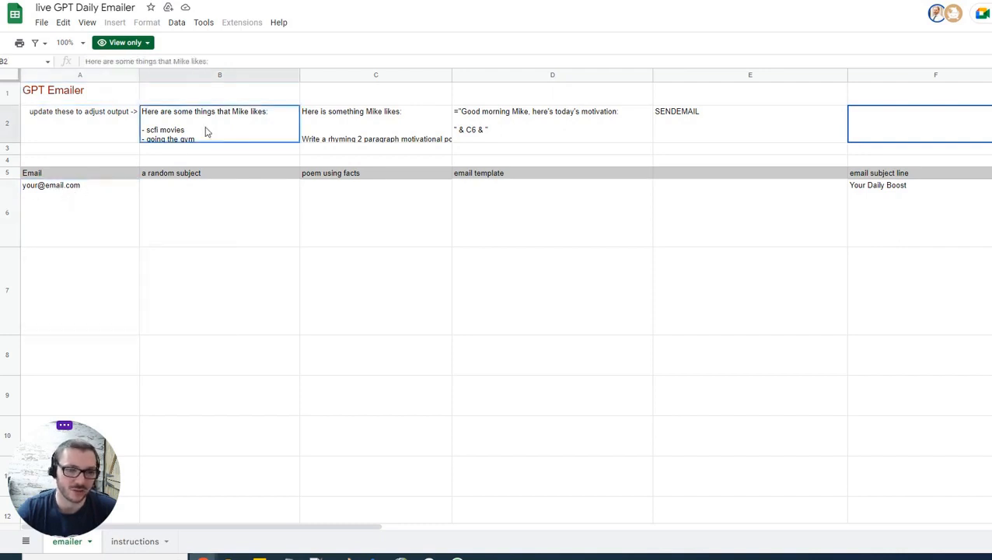
mouse_move(946, 427)
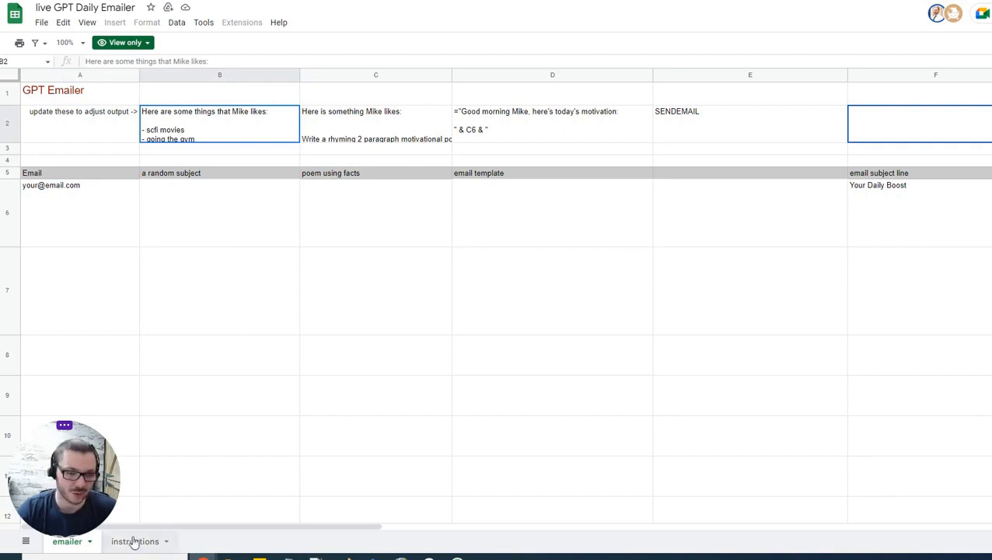
click(136, 541)
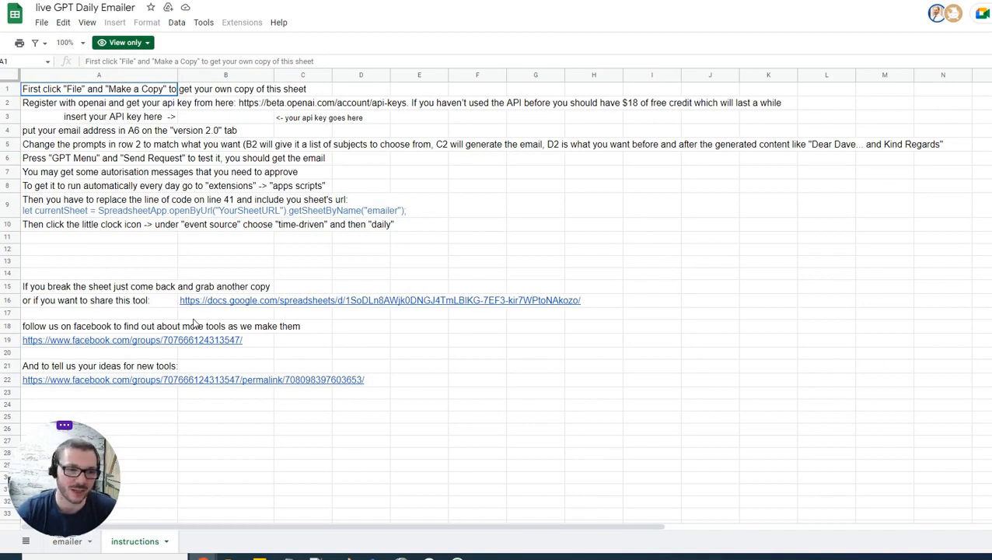
mouse_move(132, 224)
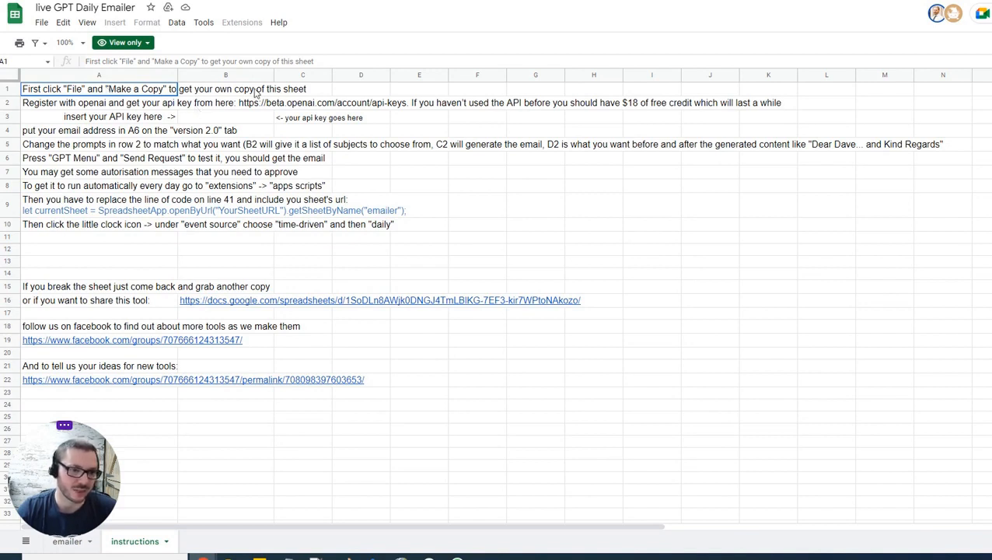
Step: Make a personal copy of the workbook via File > Make a copy, keeping the default name
click(40, 21)
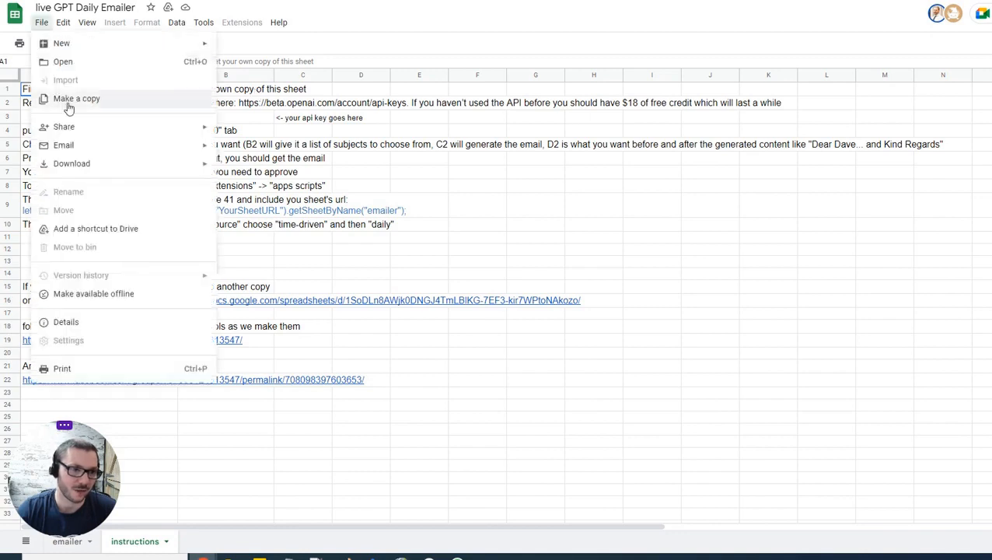
click(76, 98)
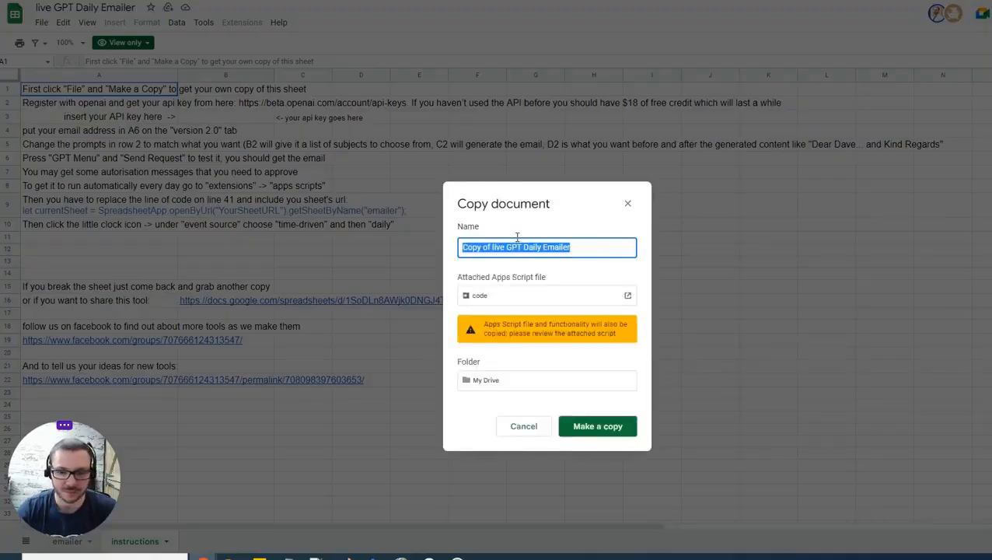
click(597, 426)
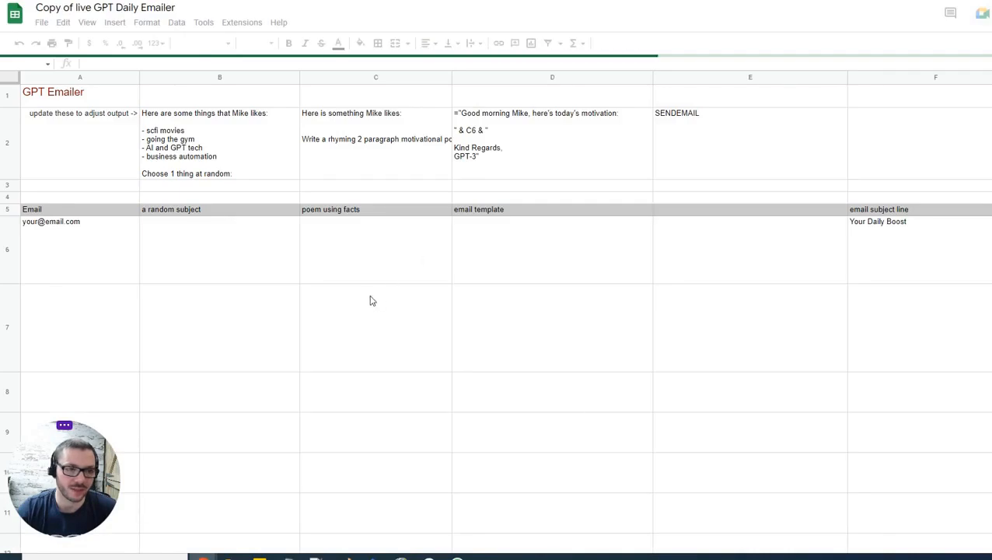
click(80, 91)
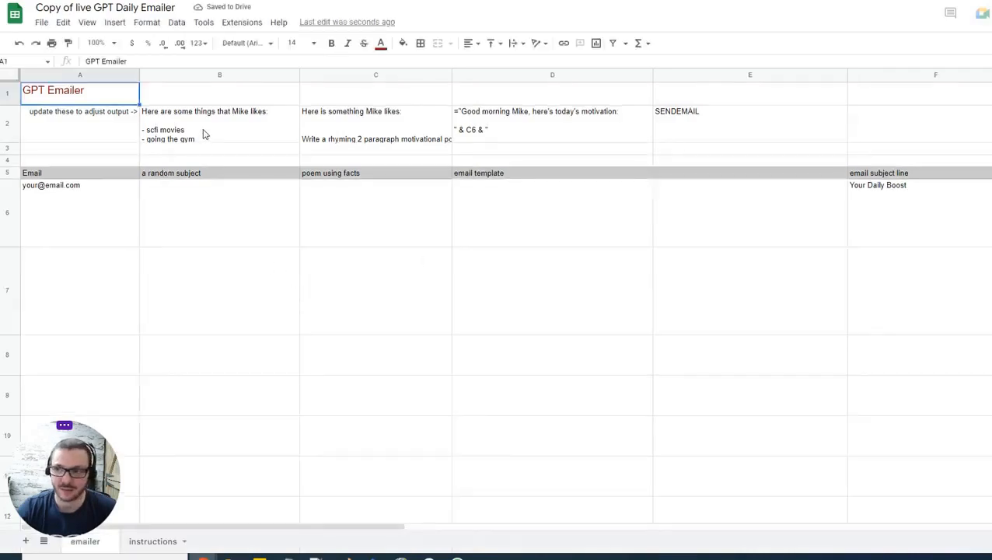
click(219, 124)
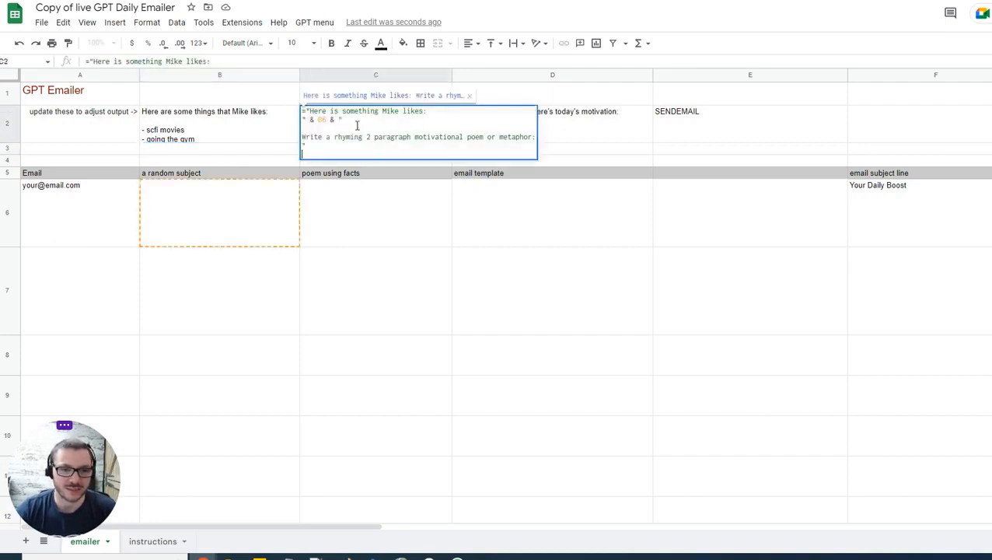
mouse_move(239, 224)
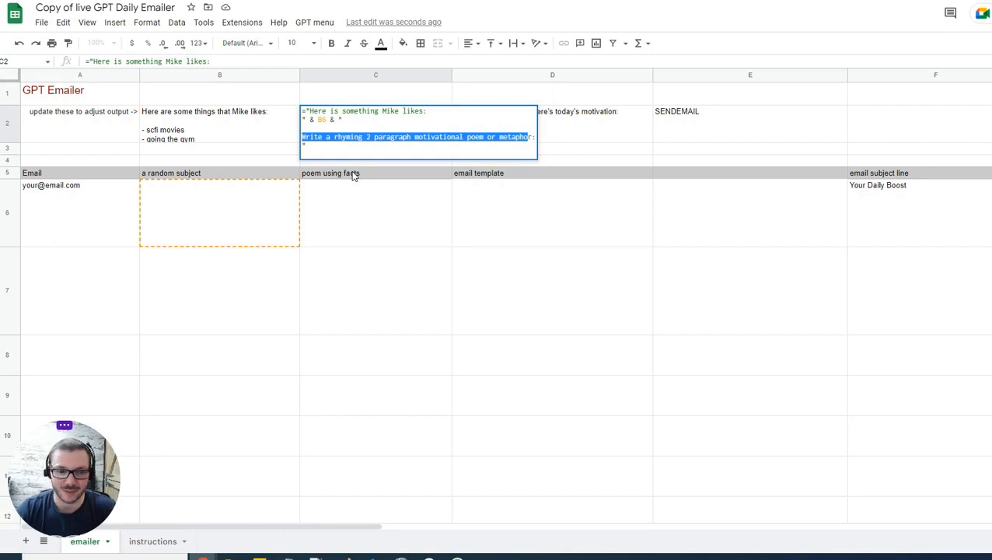
mouse_move(329, 126)
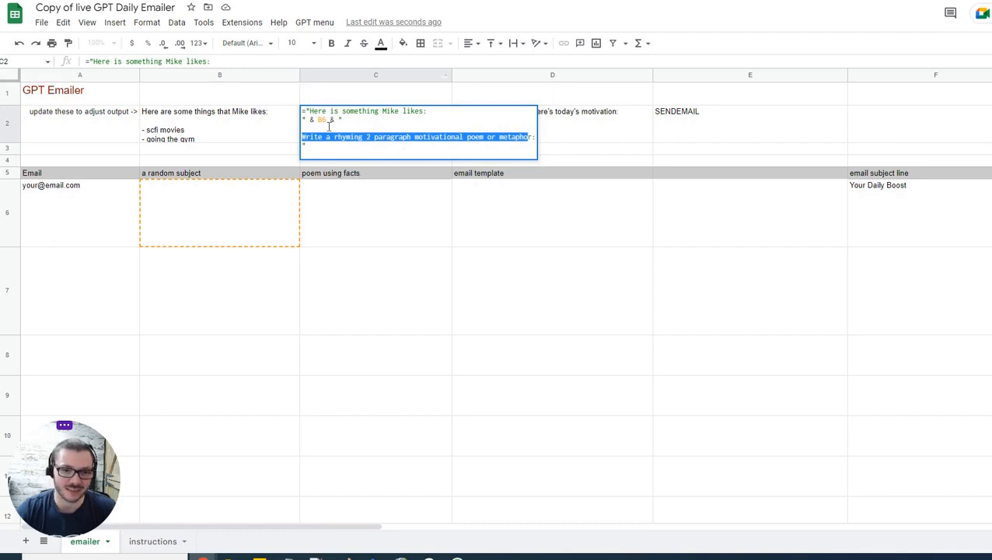
click(376, 213)
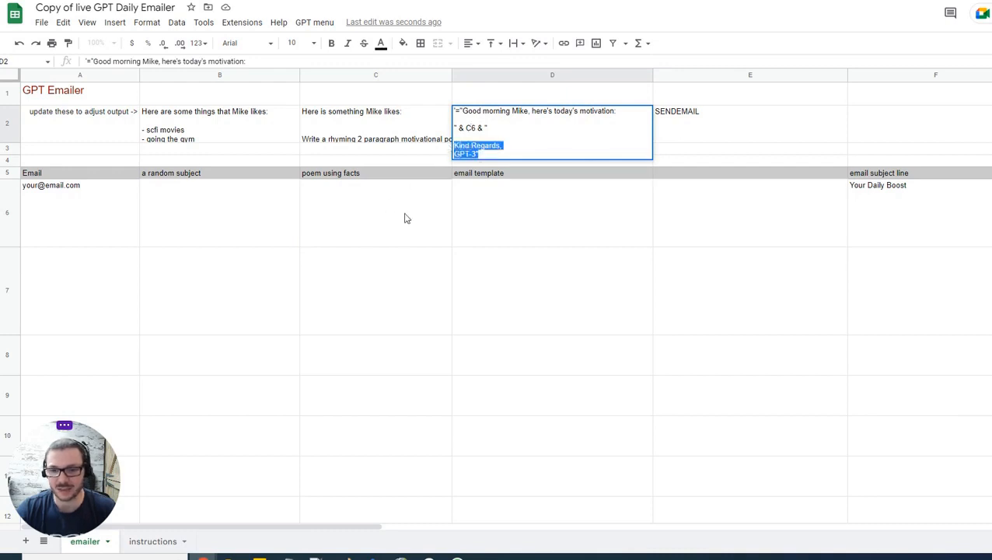
click(552, 211)
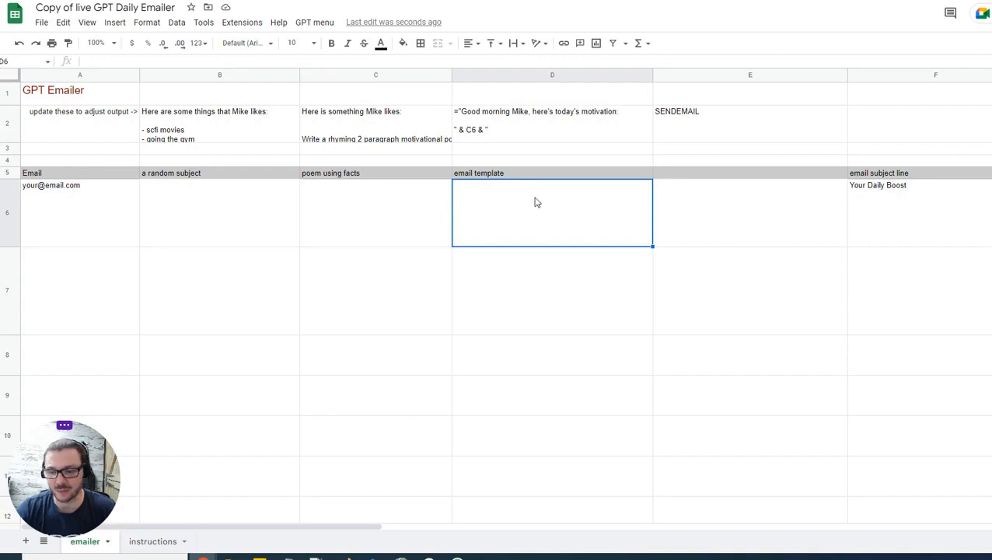
click(749, 211)
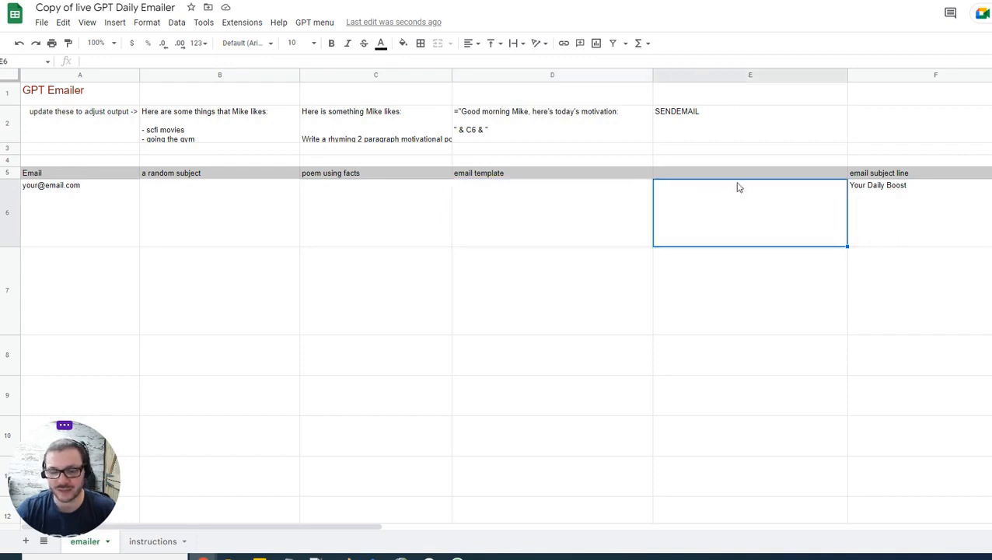
mouse_move(591, 208)
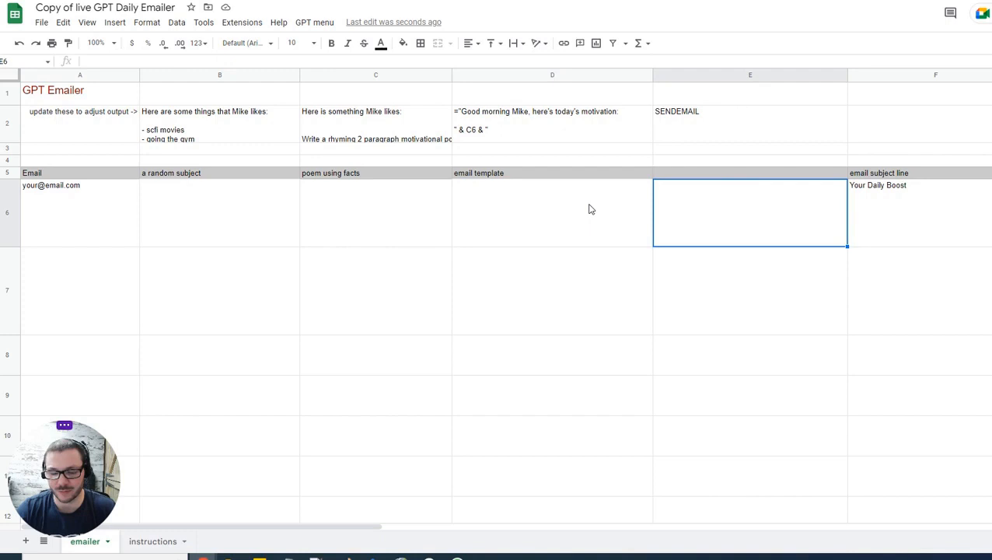
mouse_move(665, 226)
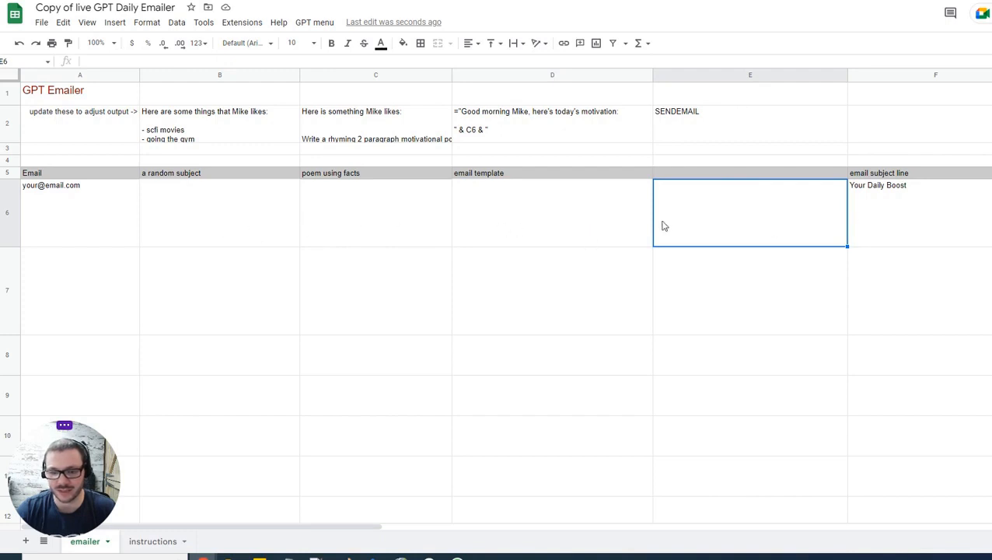
mouse_move(118, 299)
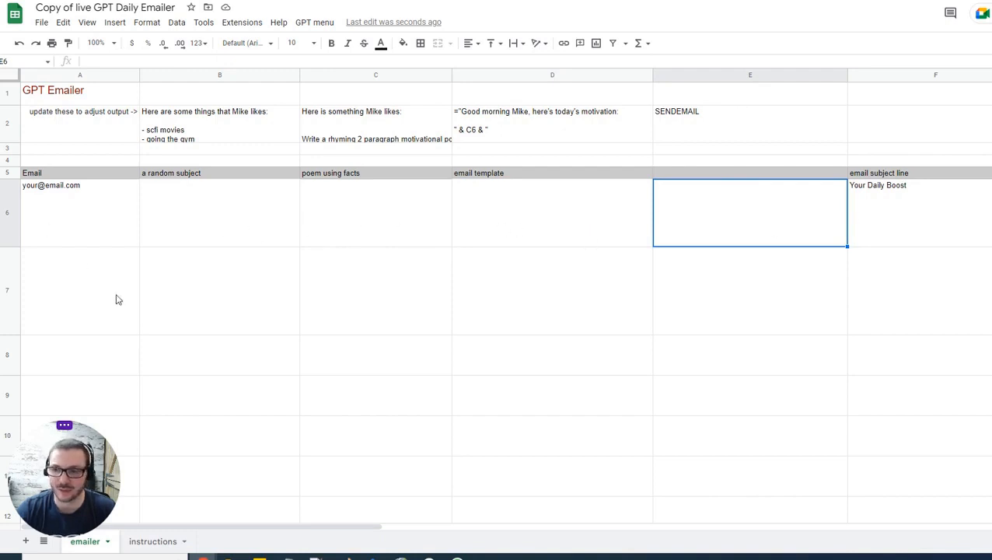
mouse_move(123, 308)
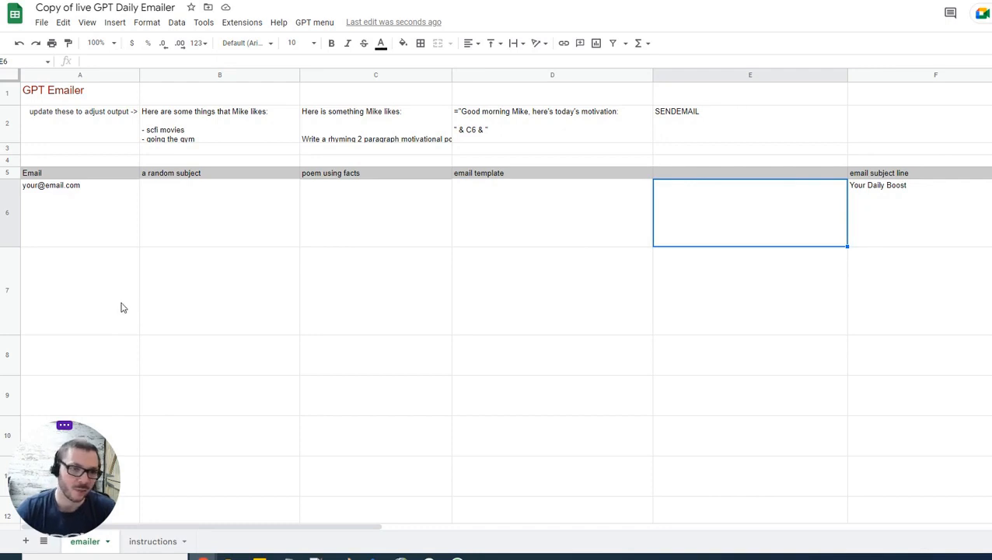
mouse_move(272, 492)
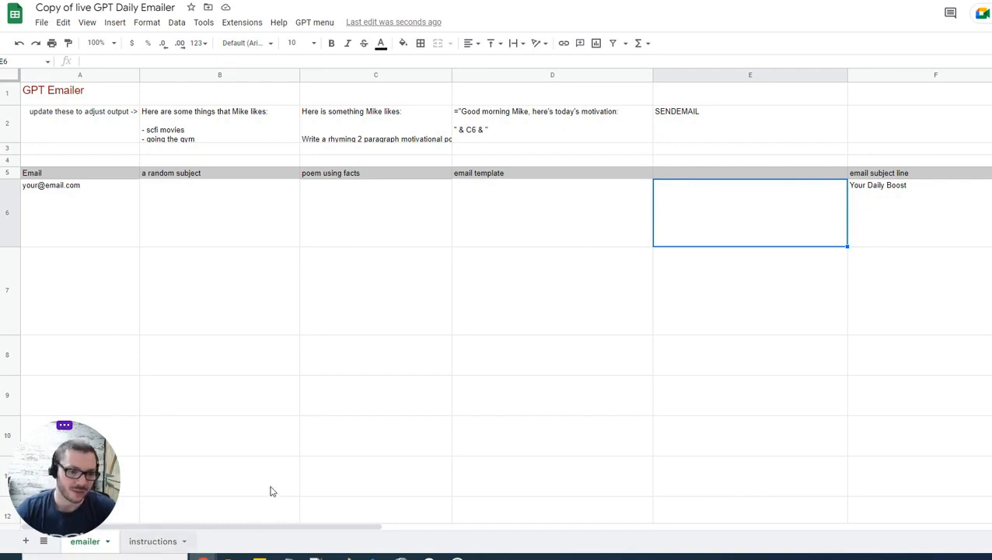
Step: Enter the API key into cell B3 on the instructions sheet
click(152, 541)
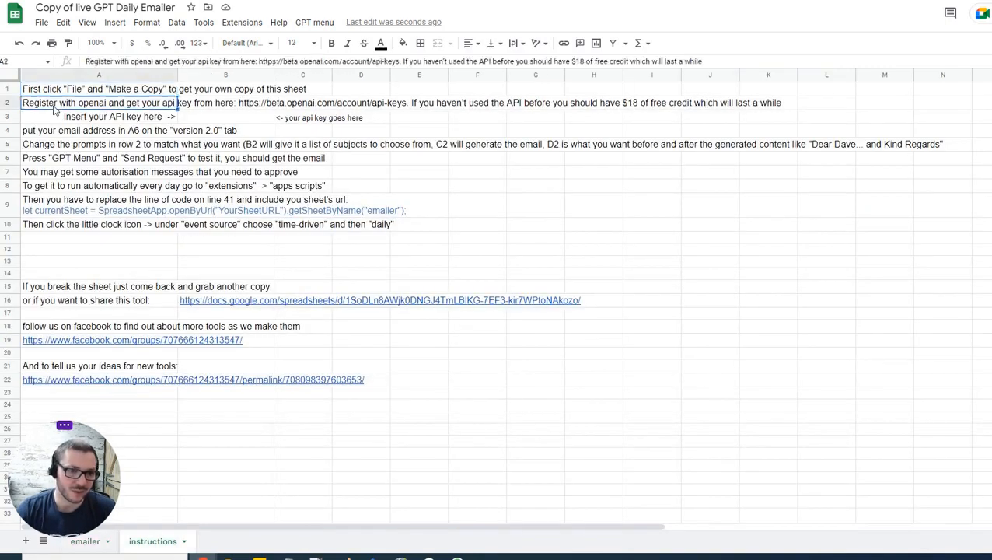
mouse_move(403, 112)
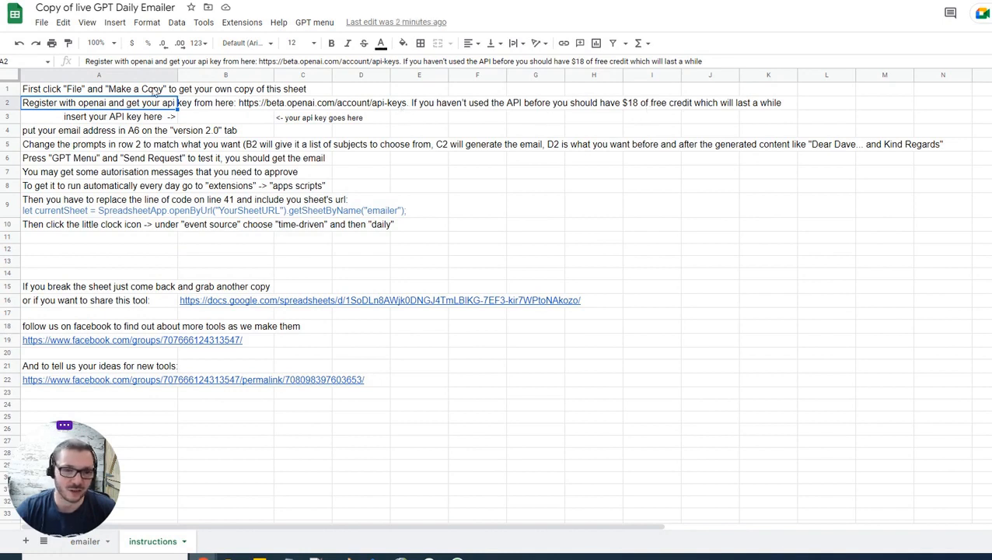
mouse_move(675, 108)
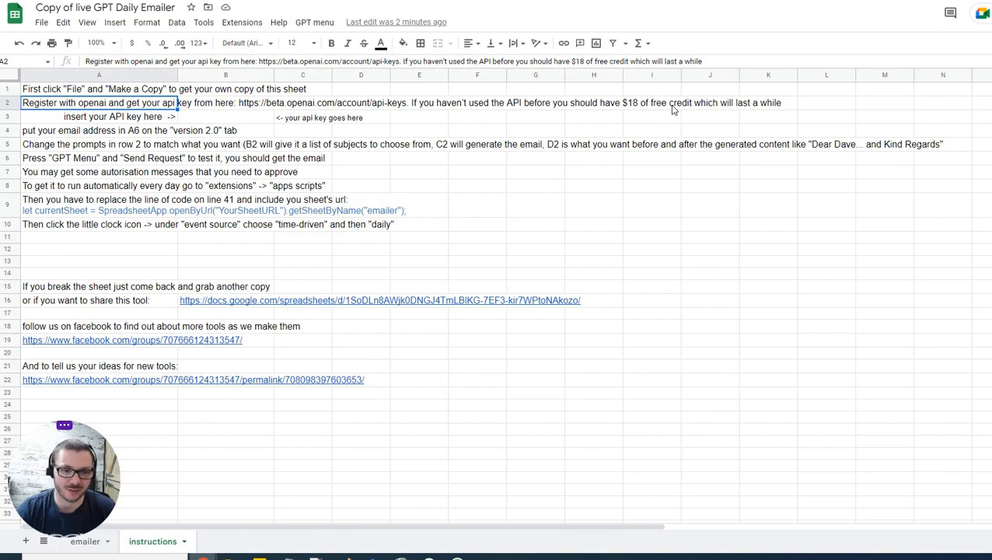
mouse_move(223, 113)
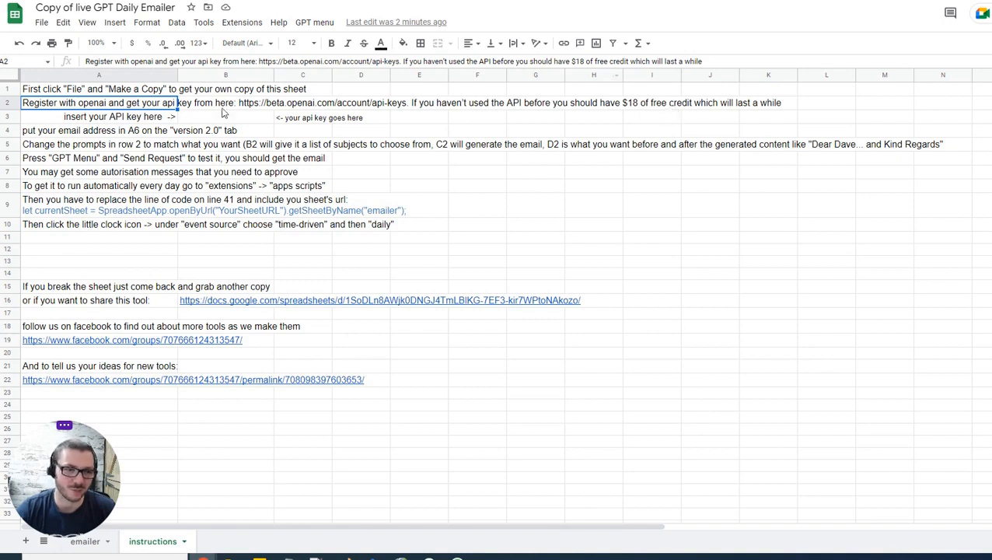
click(225, 117)
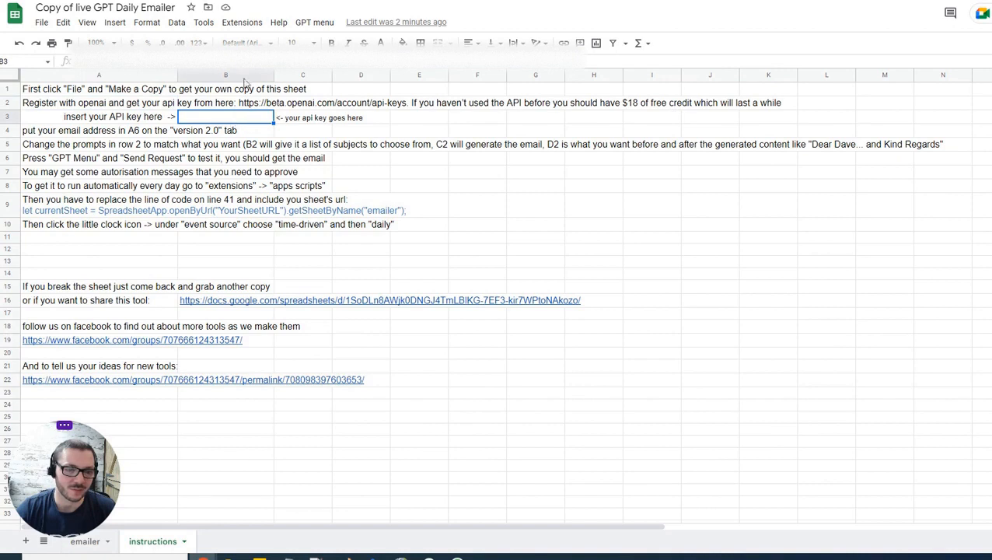
mouse_move(246, 84)
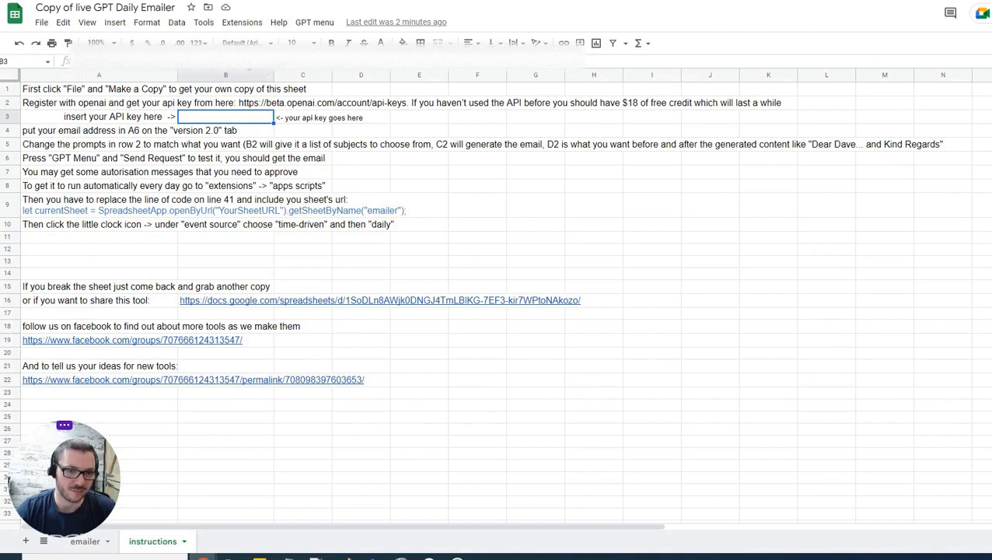
key(Return)
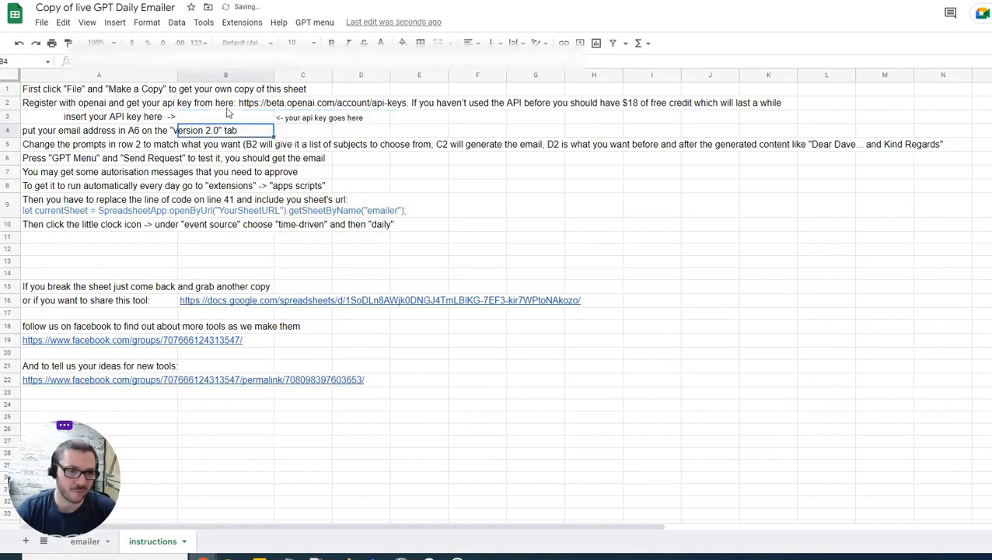
Step: Review the email-address and send-request steps, checking the emailer sheet along the way
click(100, 131)
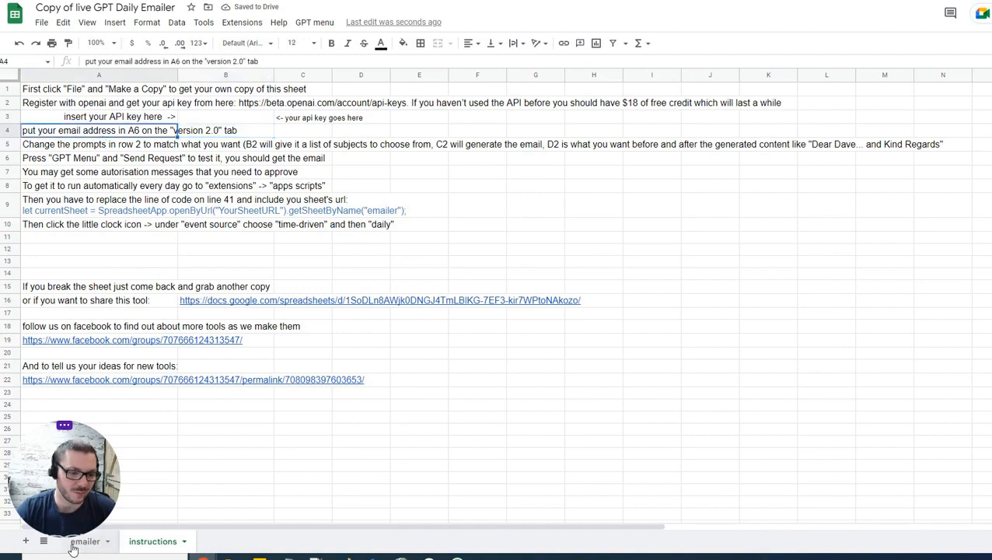
mouse_move(81, 547)
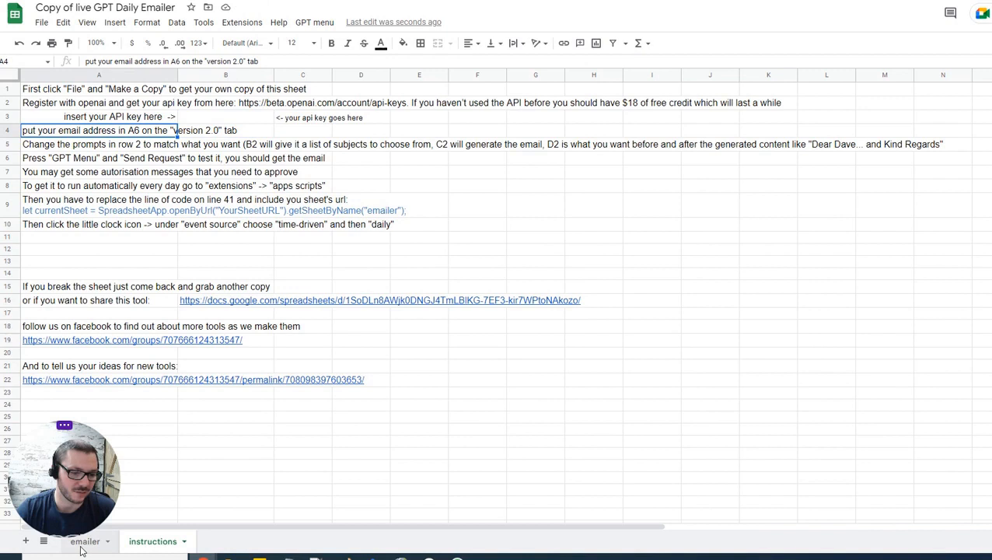
click(84, 541)
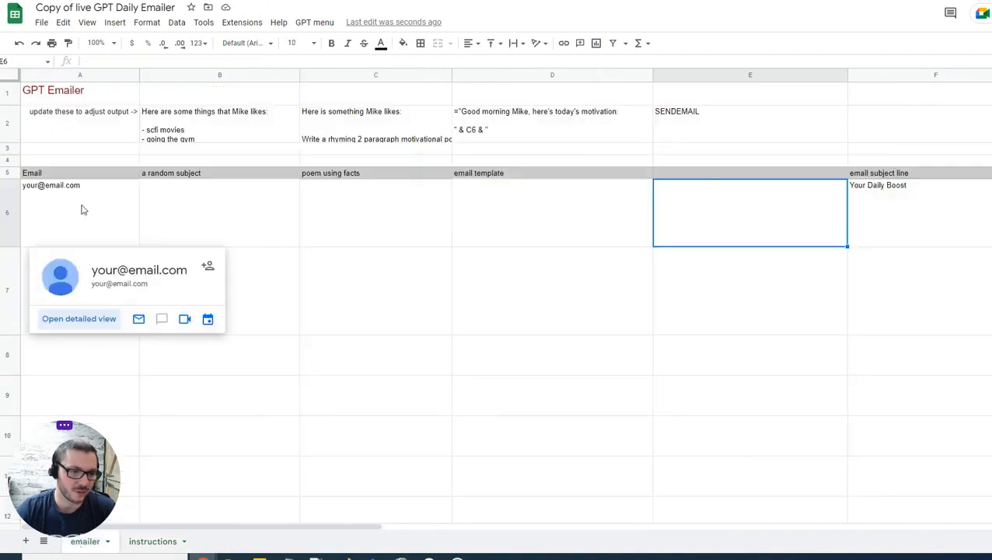
click(153, 541)
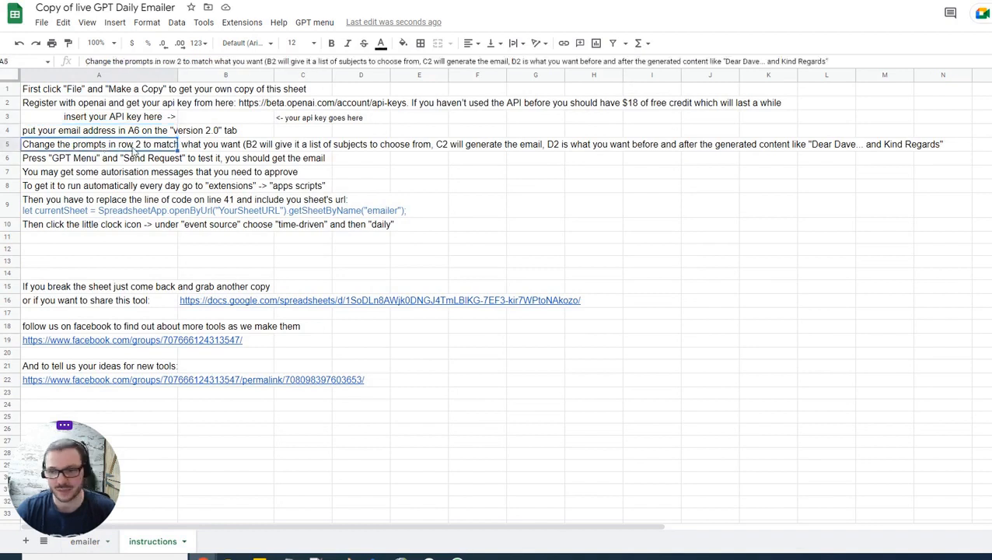
click(100, 159)
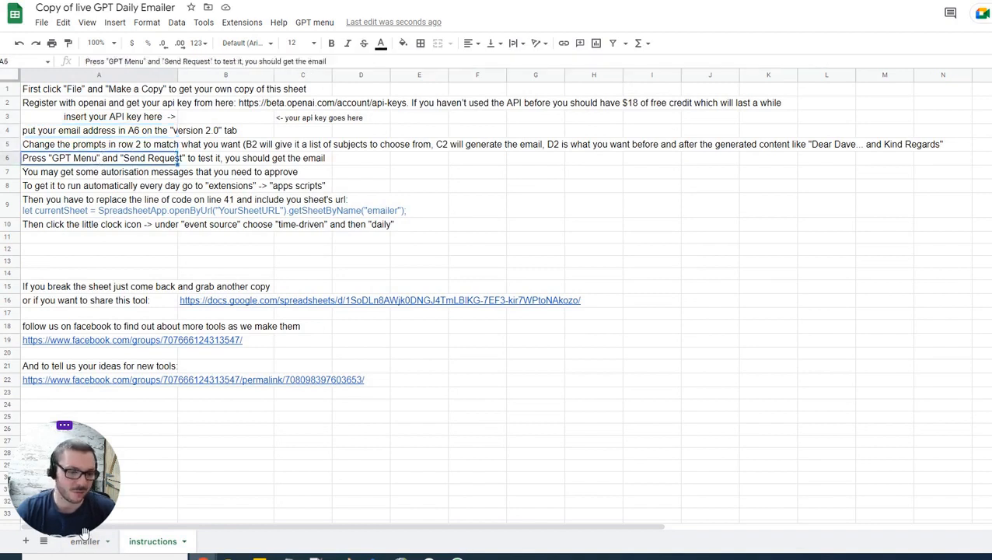
click(84, 542)
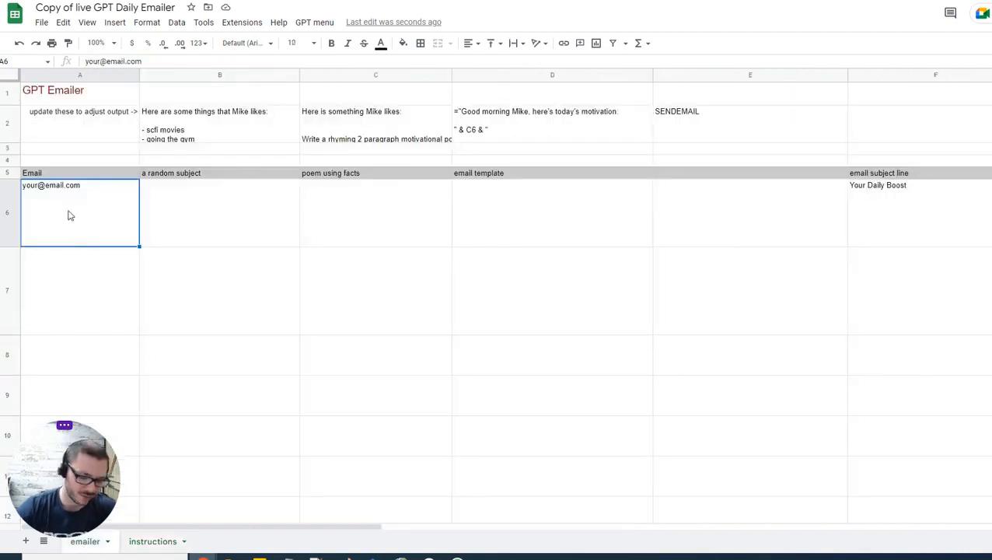
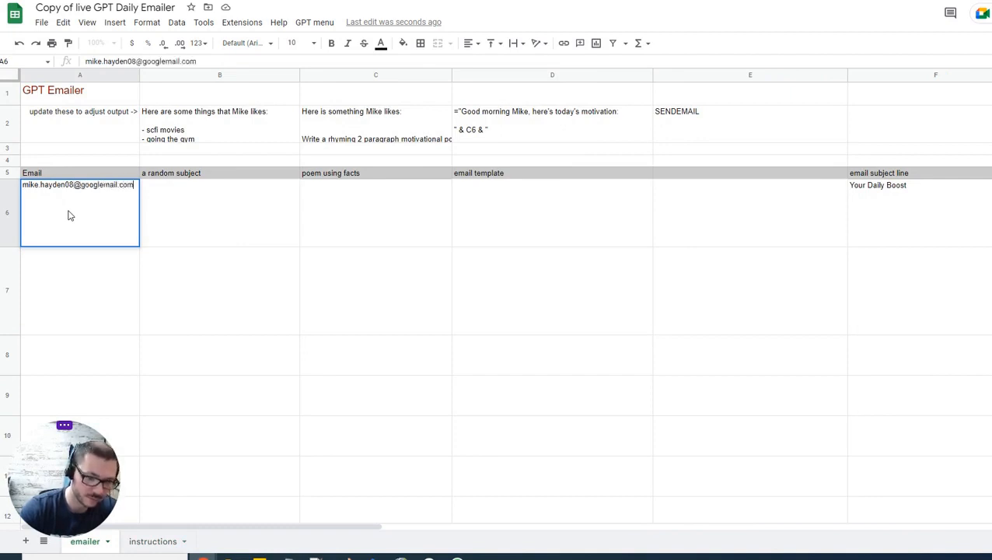
Step: Launch a test email via the GPT menu's Send Request command
click(315, 22)
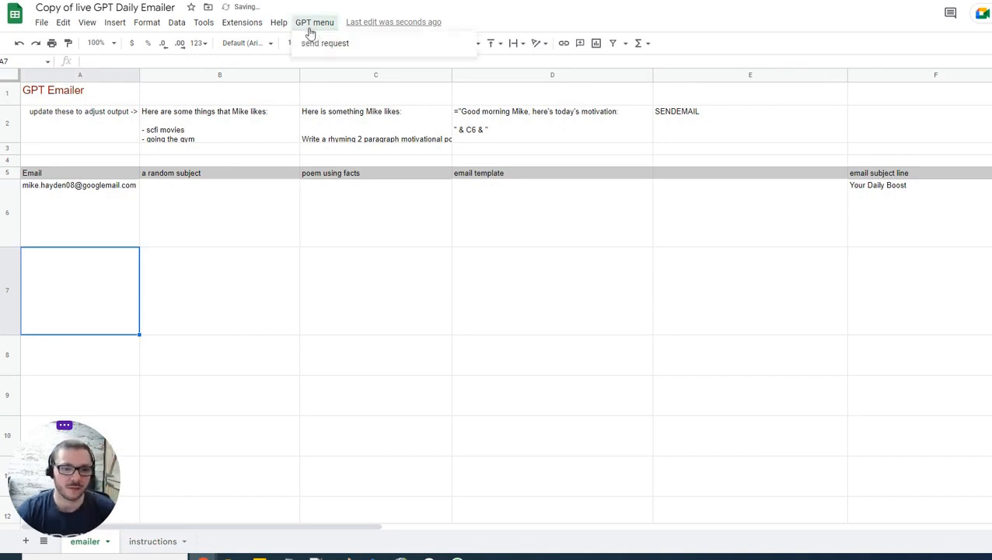
click(323, 43)
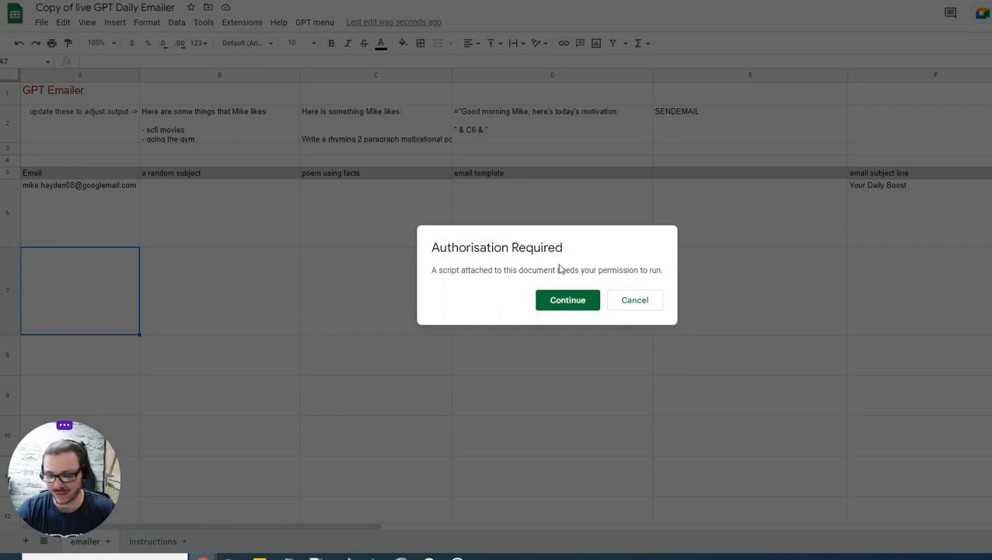
Step: Authorise the script with the Google account, passing the unverified-app warning and allowing access
click(568, 300)
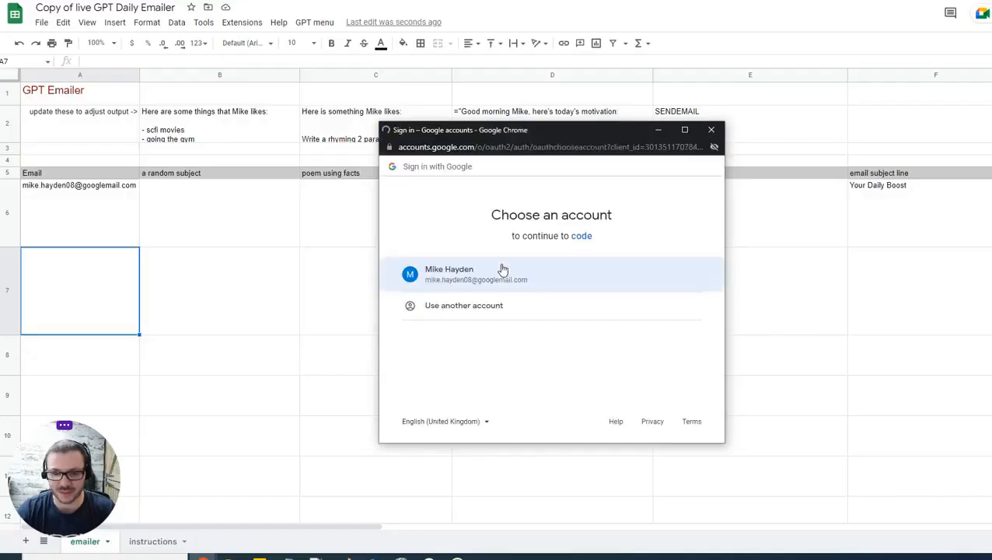
click(473, 274)
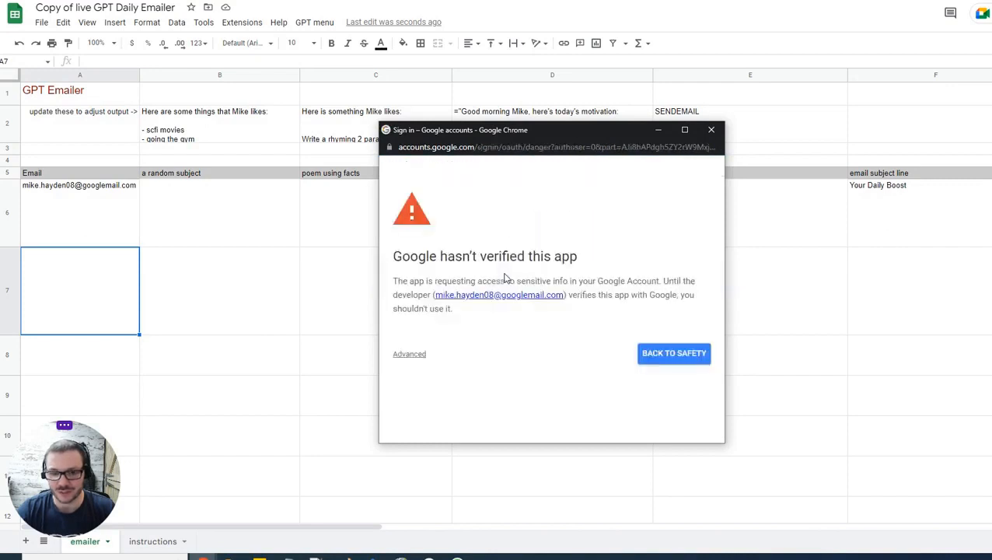
mouse_move(641, 255)
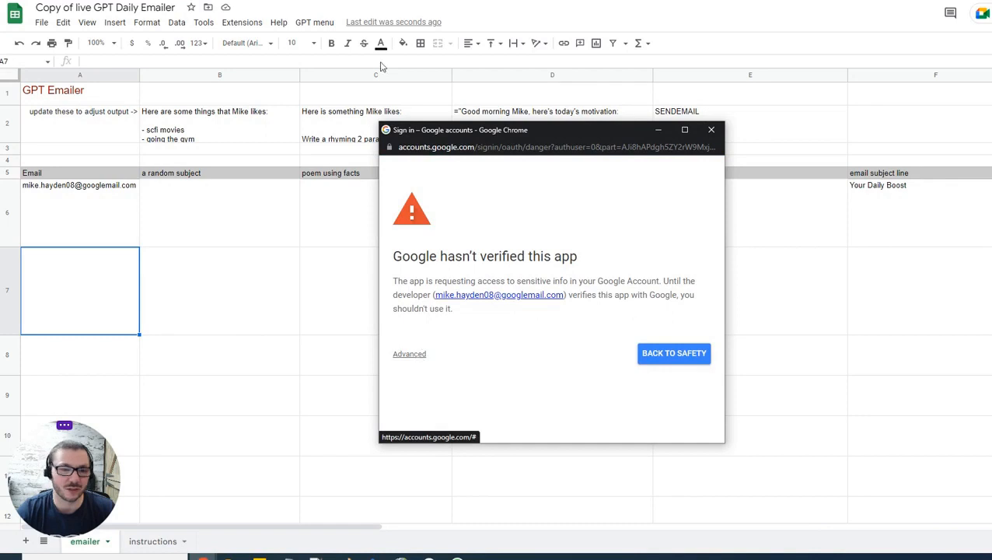
click(409, 355)
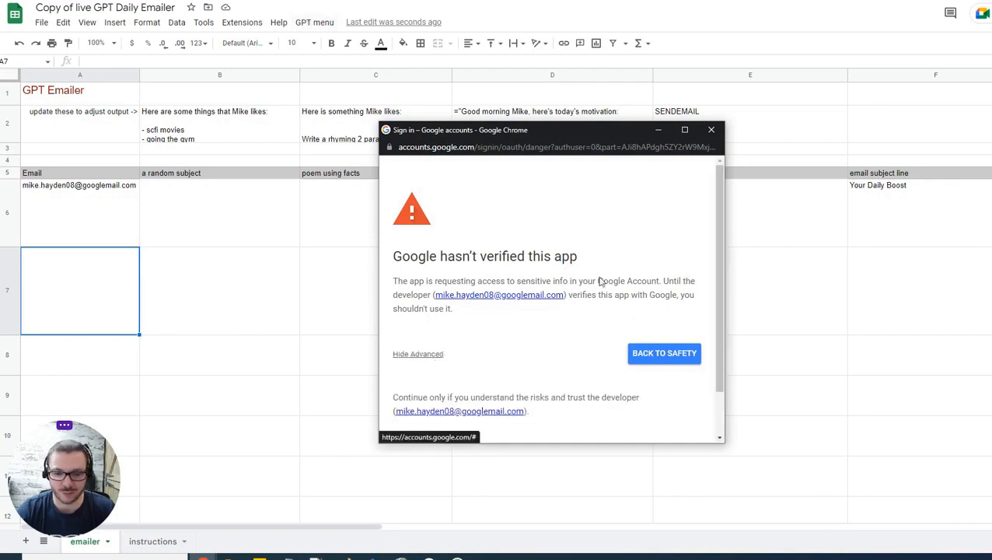
scroll(down, 3)
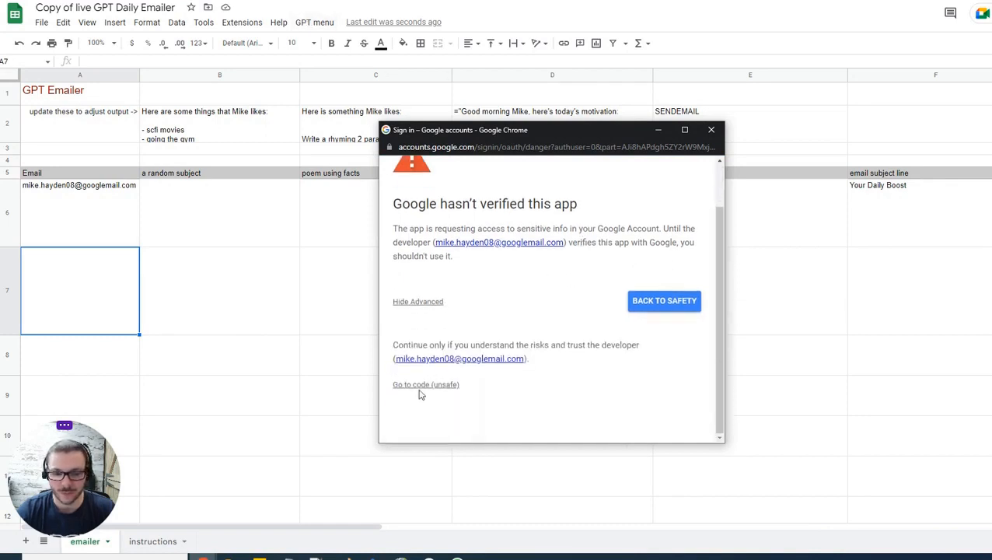
click(427, 384)
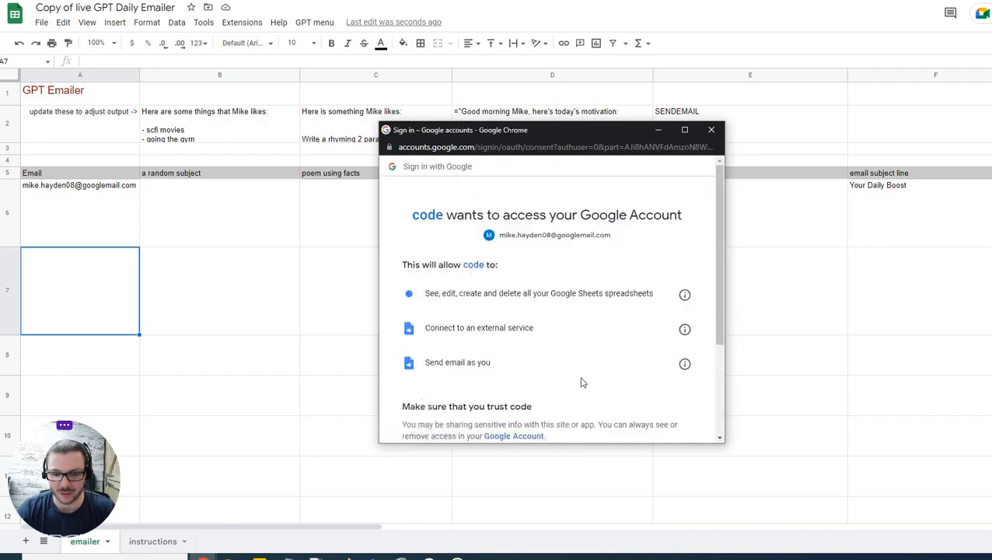
scroll(down, 3)
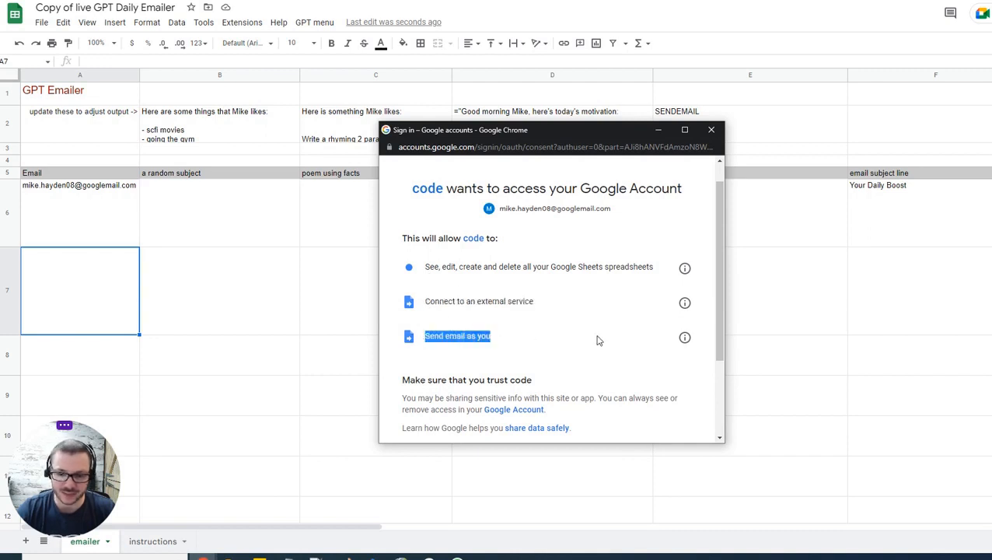
scroll(down, 3)
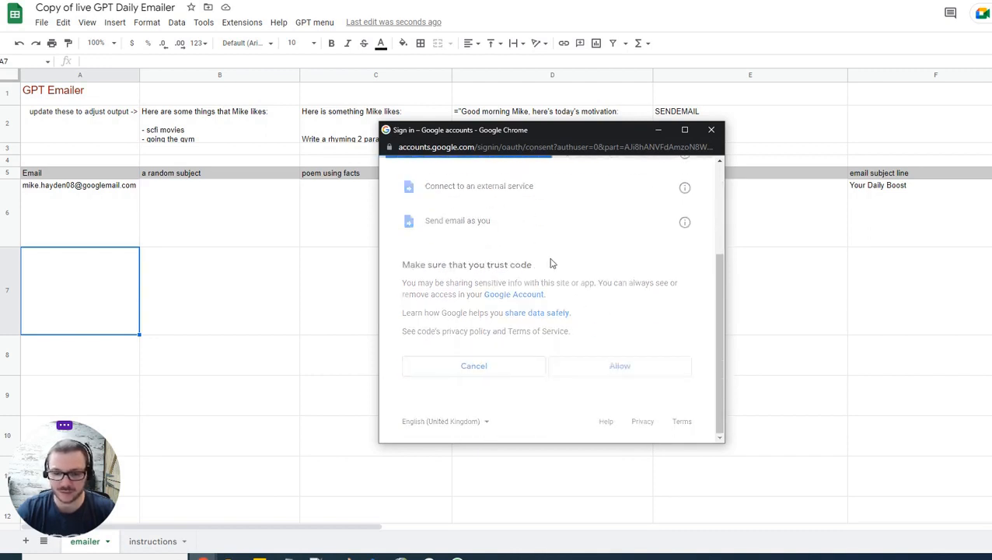
click(619, 365)
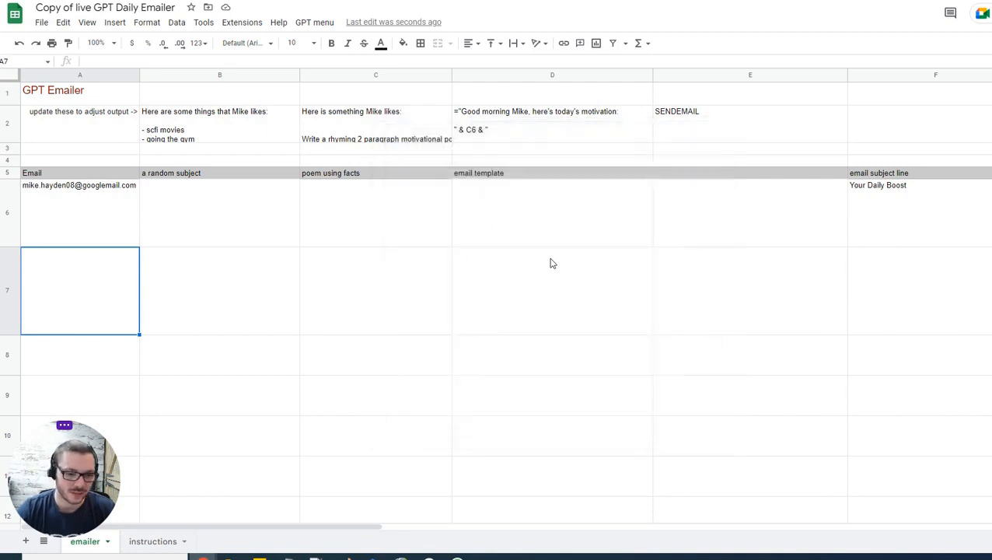
mouse_move(314, 21)
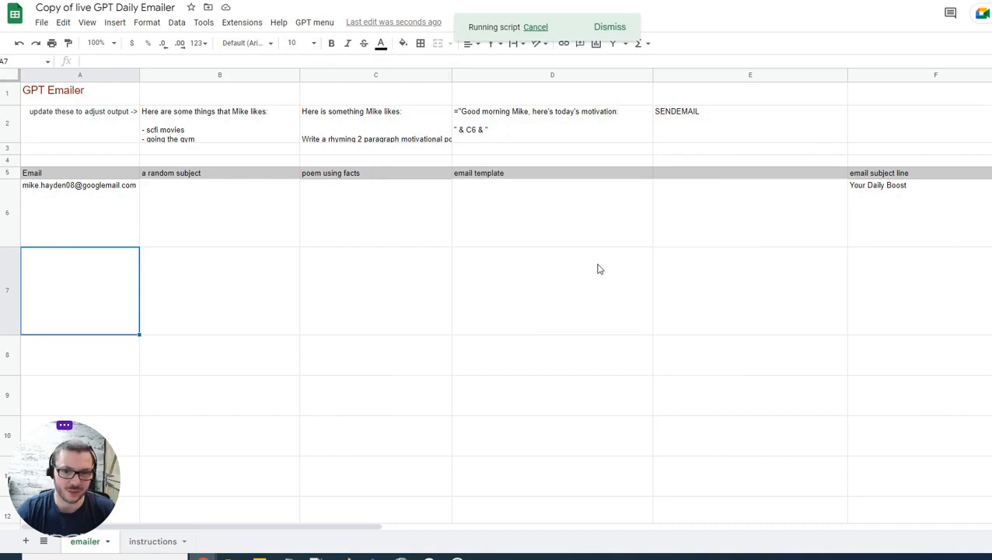
mouse_move(747, 255)
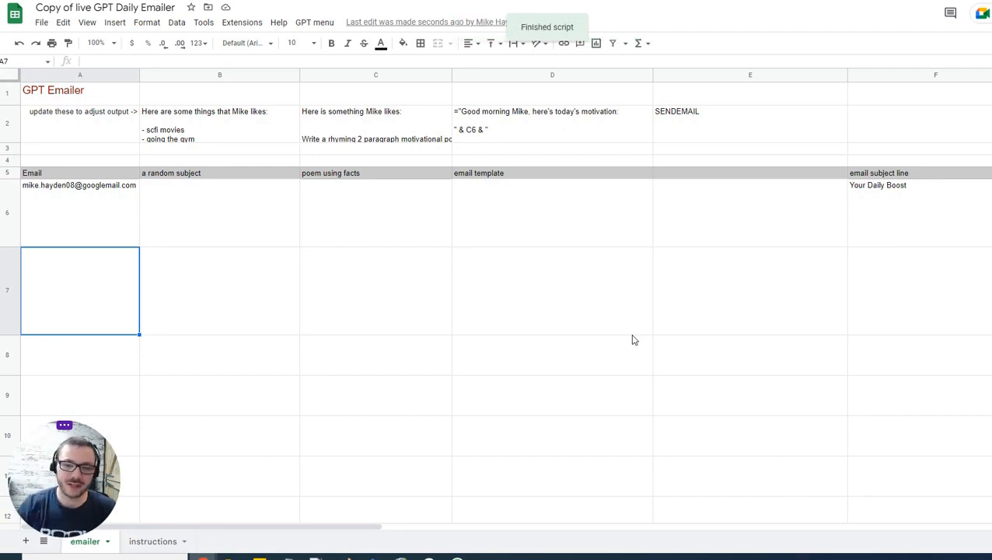
mouse_move(498, 328)
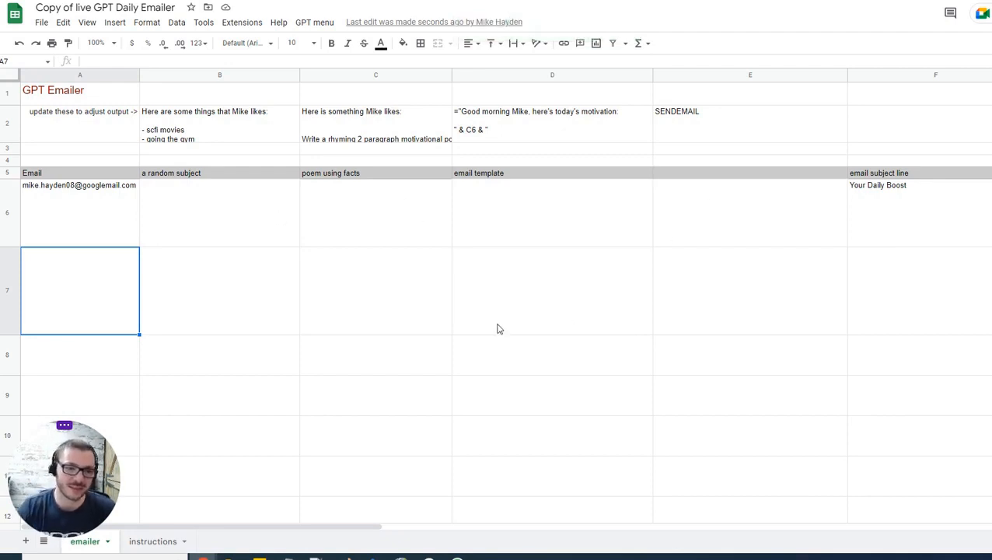
mouse_move(468, 357)
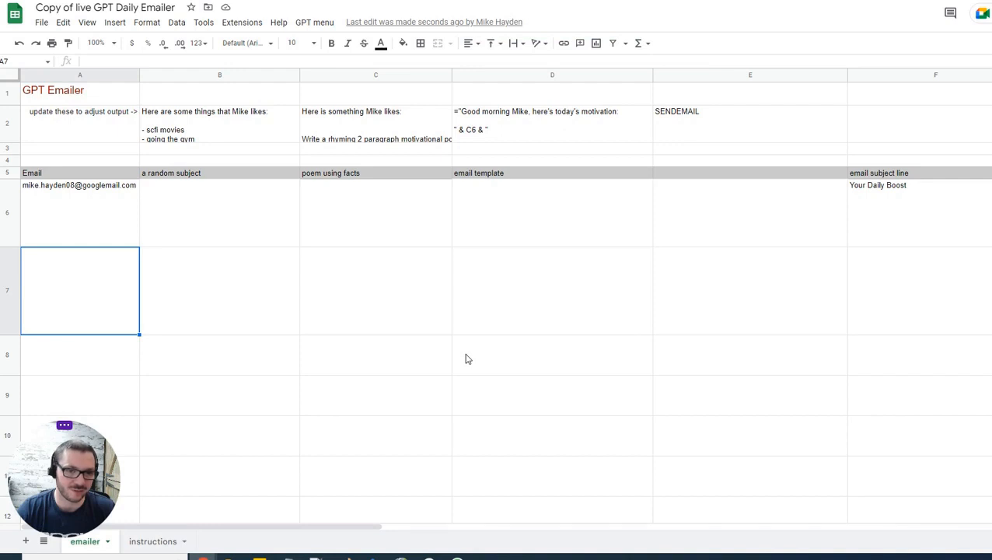
mouse_move(495, 348)
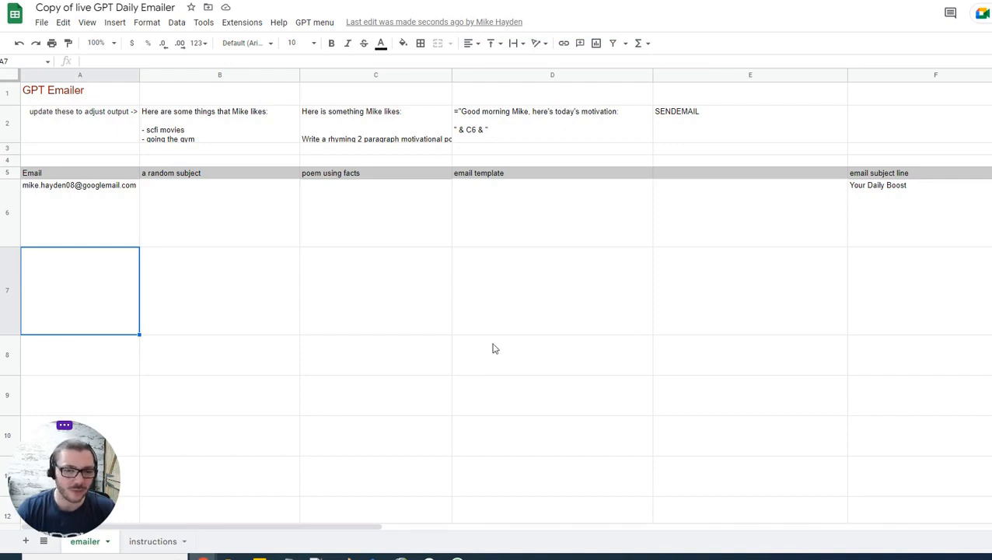
mouse_move(173, 451)
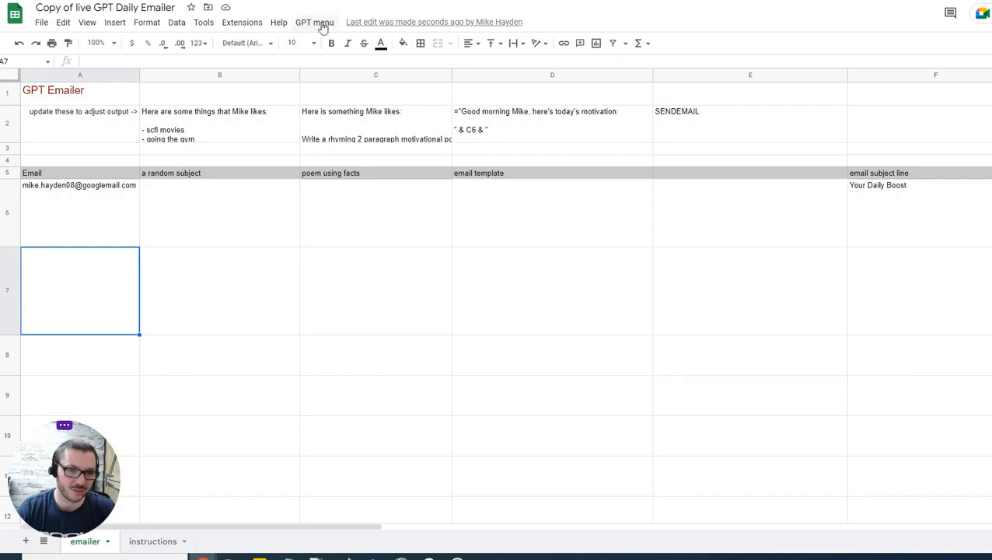
Step: Back on the instructions sheet, check the run-daily step and bring up the Extensions list
click(376, 291)
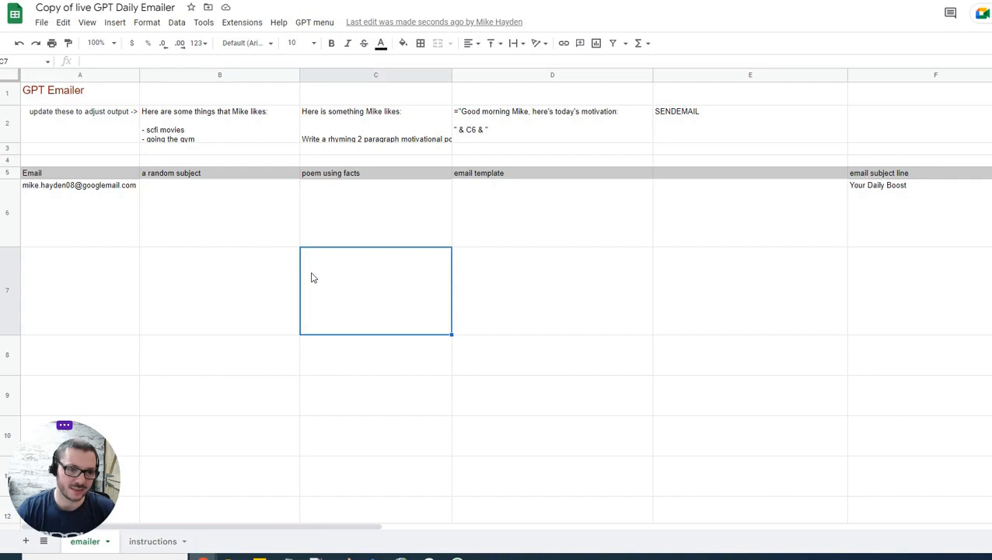
click(152, 541)
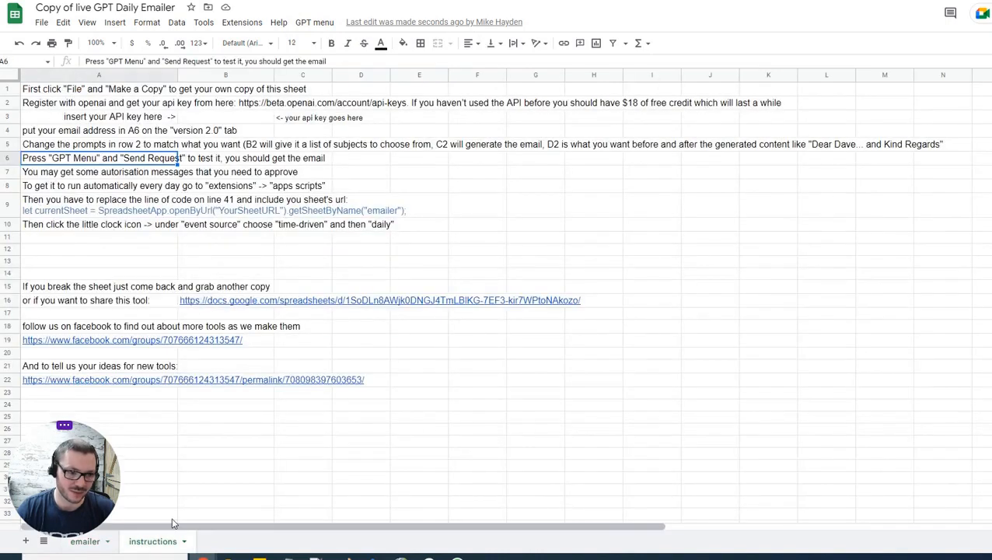
mouse_move(121, 181)
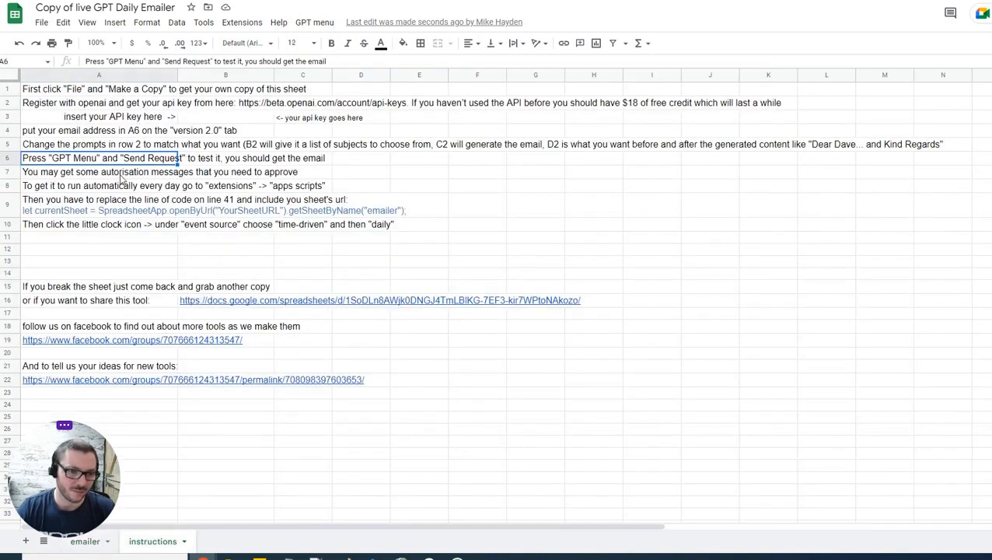
click(99, 185)
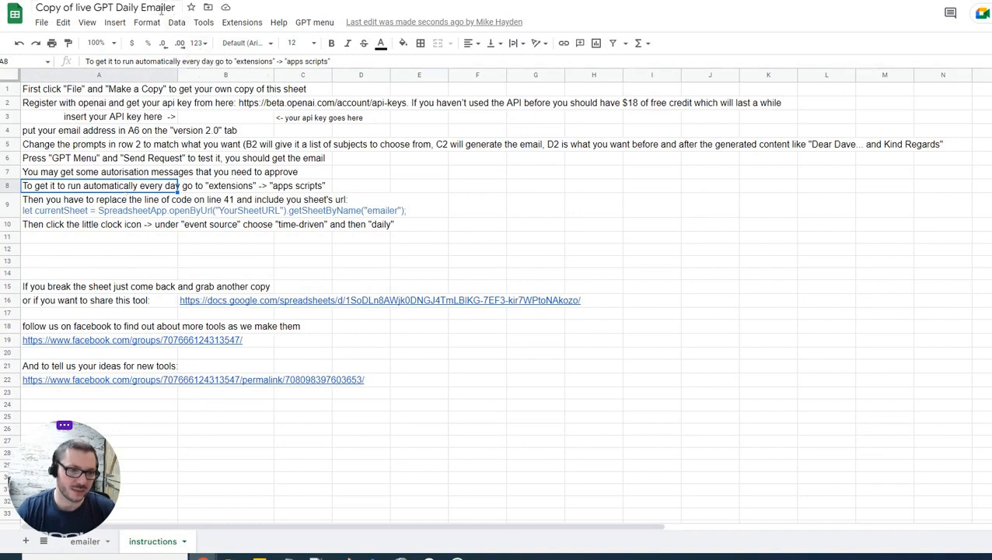
click(242, 22)
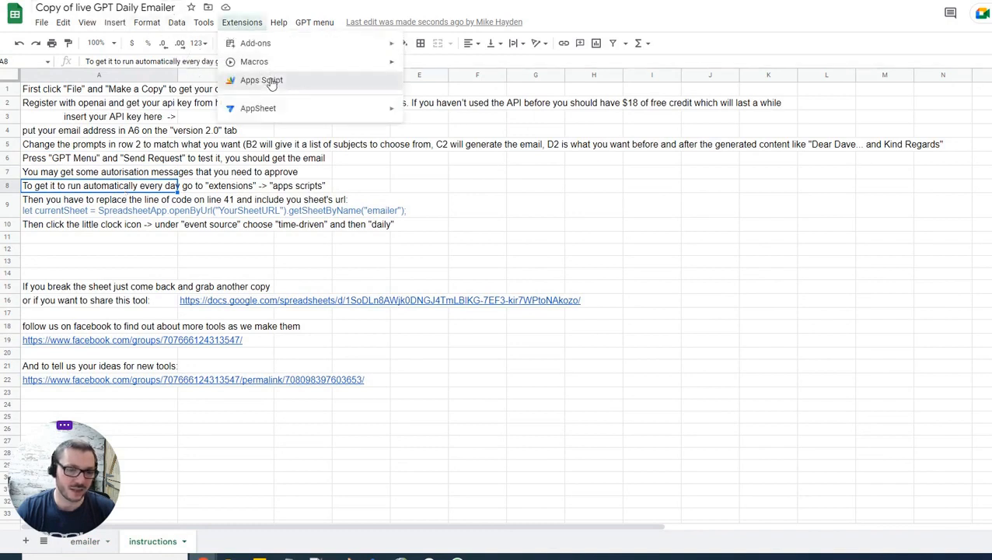
Step: Open the sheet's Apps Script project and locate the YourSheetURL placeholder on line 41 of processRequest
click(261, 81)
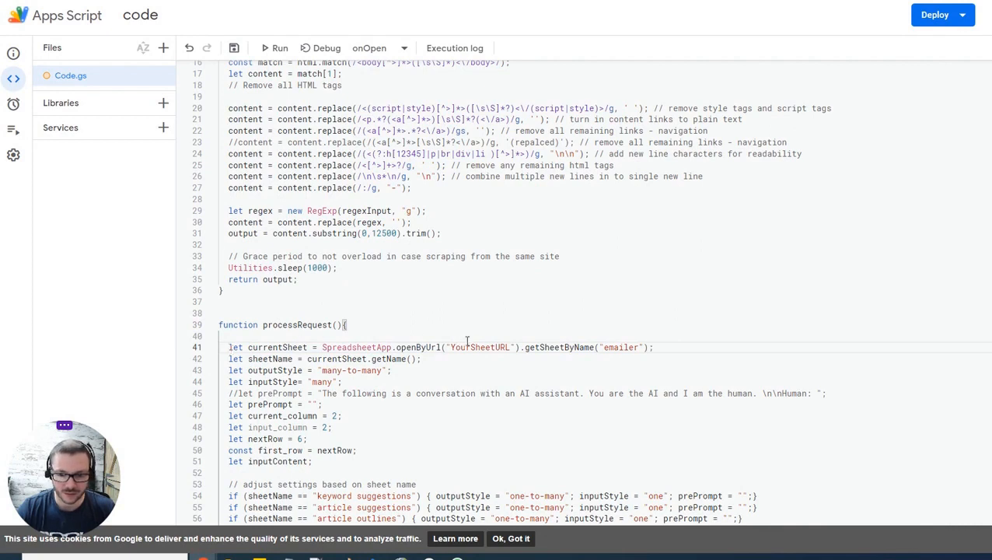
double_click(479, 347)
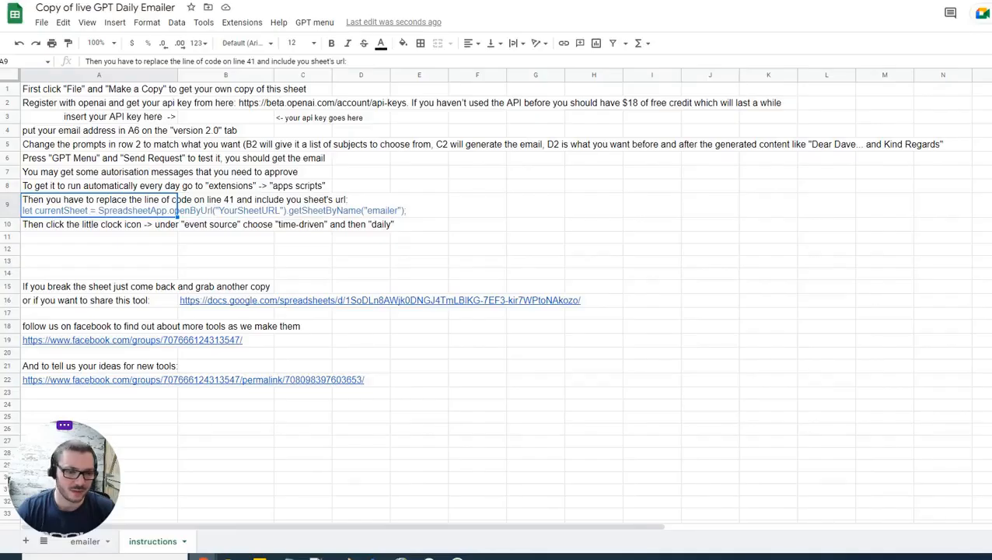
click(100, 224)
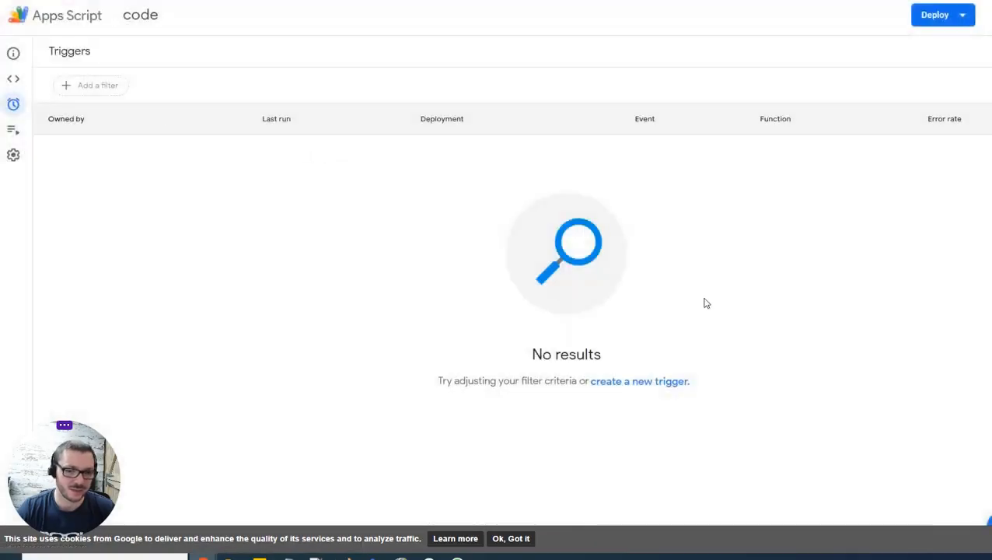
Step: Create and save a time-driven trigger running processRequest on a day timer between 5am and 6am
click(640, 381)
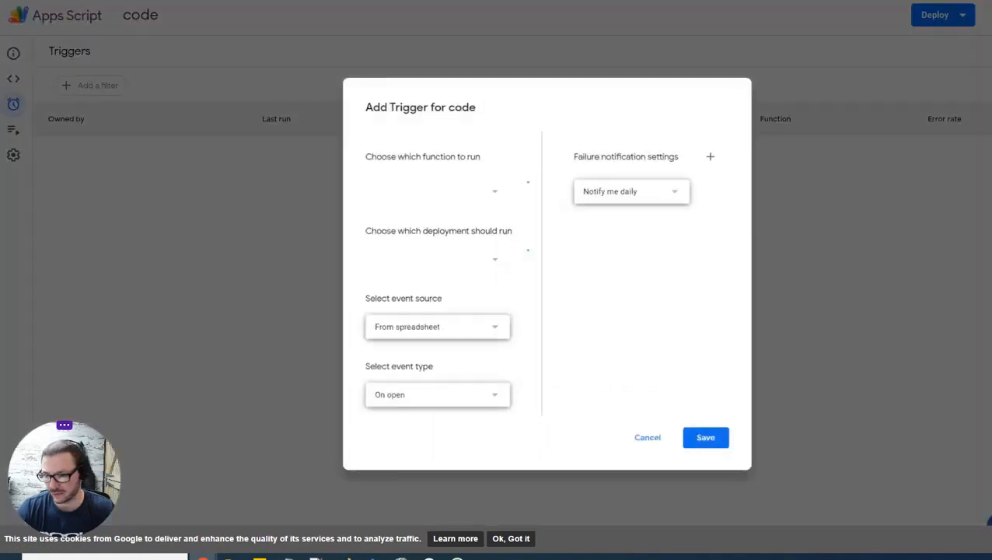
click(439, 192)
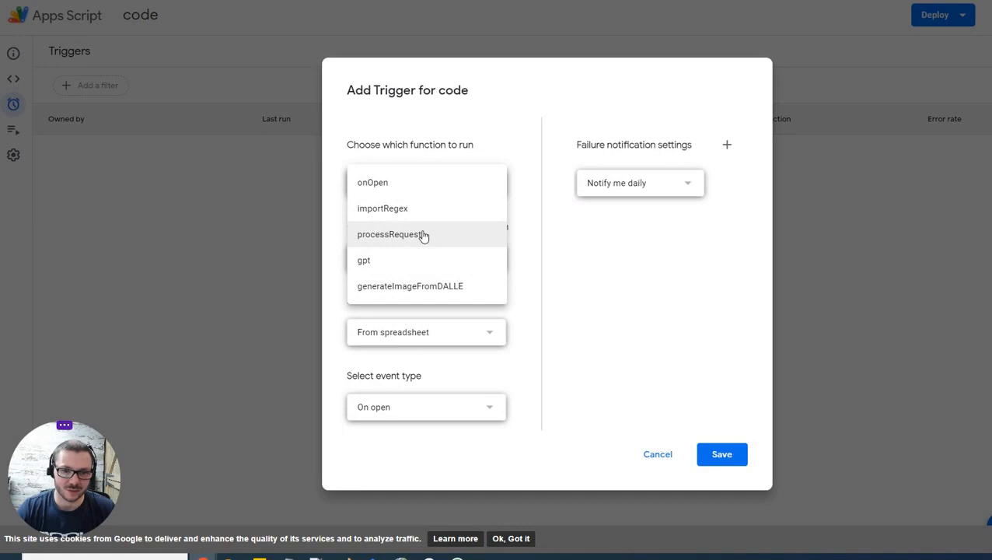
click(392, 233)
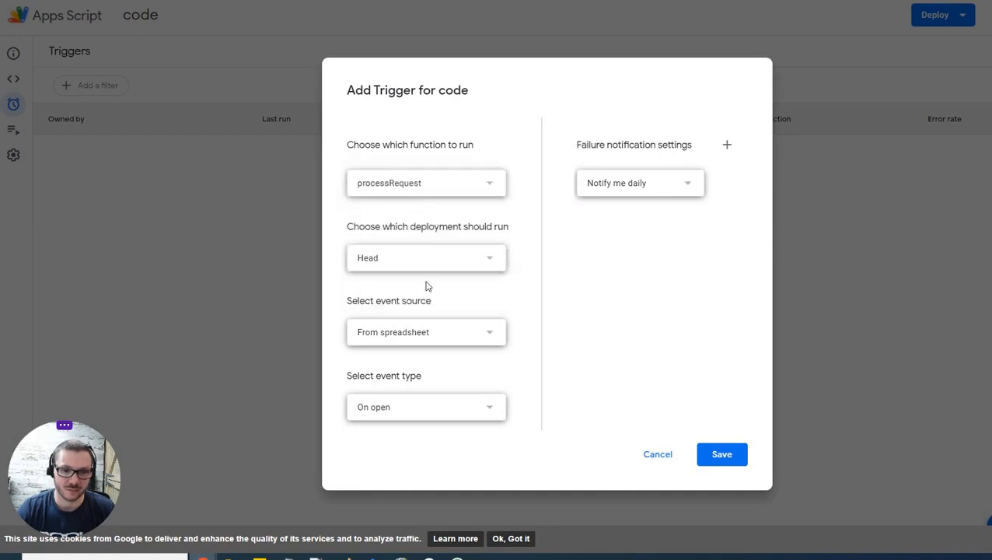
click(426, 333)
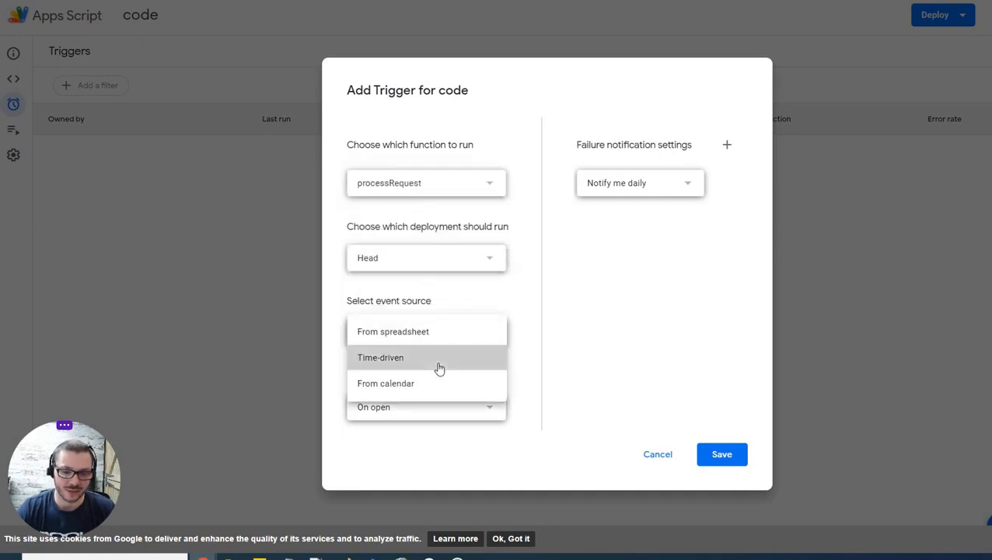
click(380, 356)
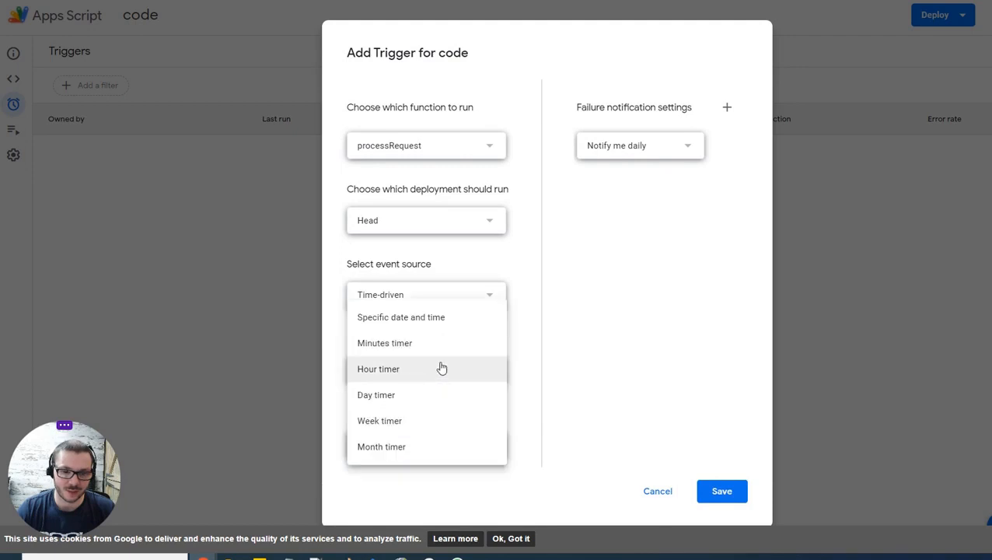
click(376, 395)
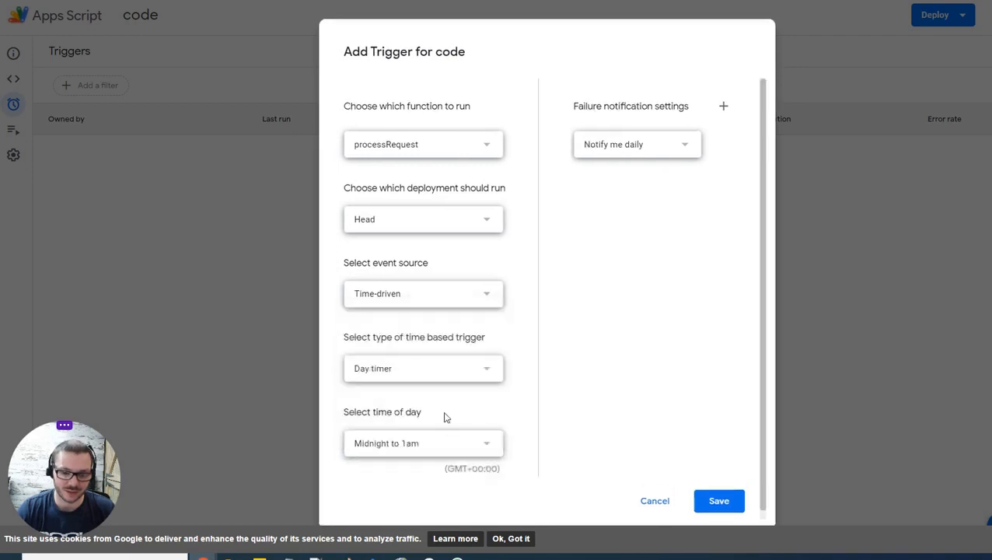
click(423, 443)
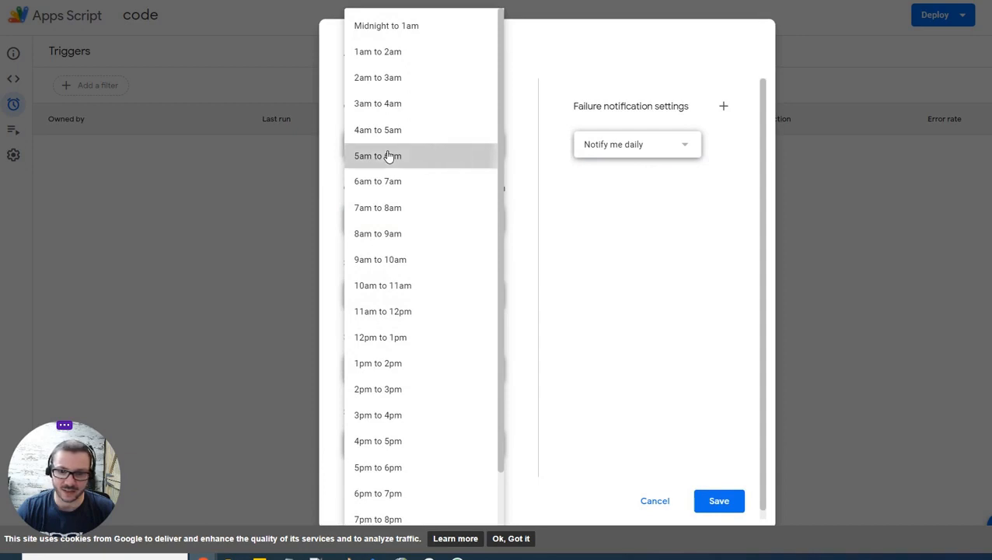
click(376, 156)
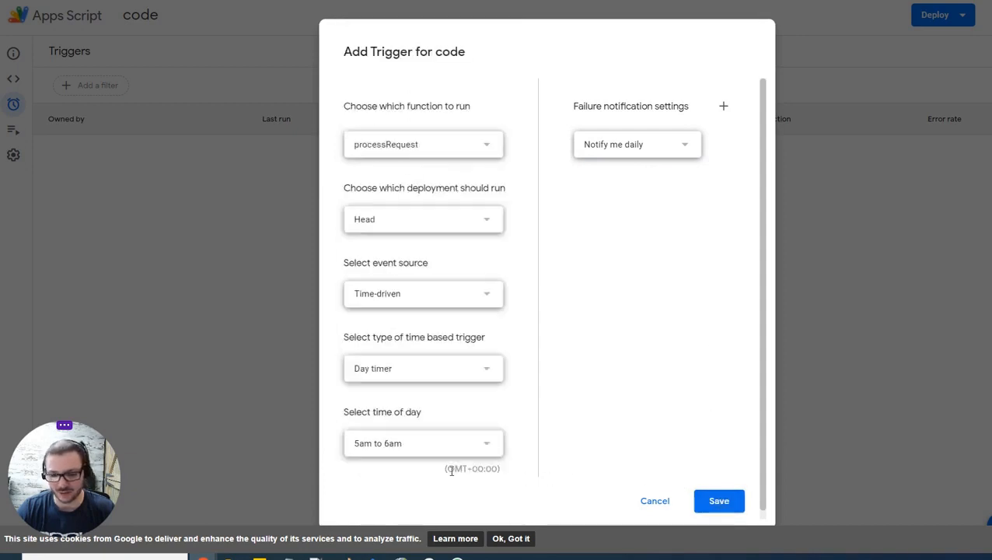
mouse_move(585, 478)
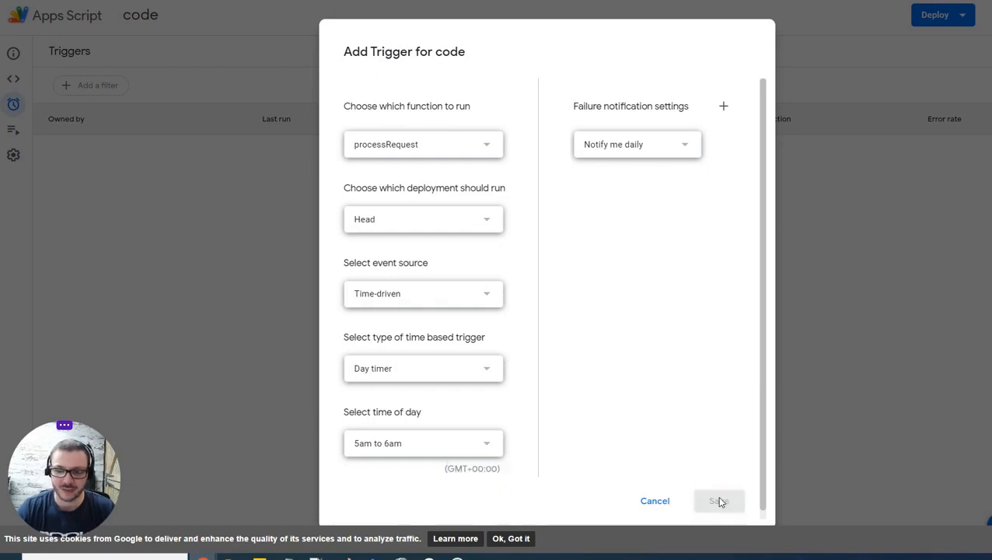
click(718, 501)
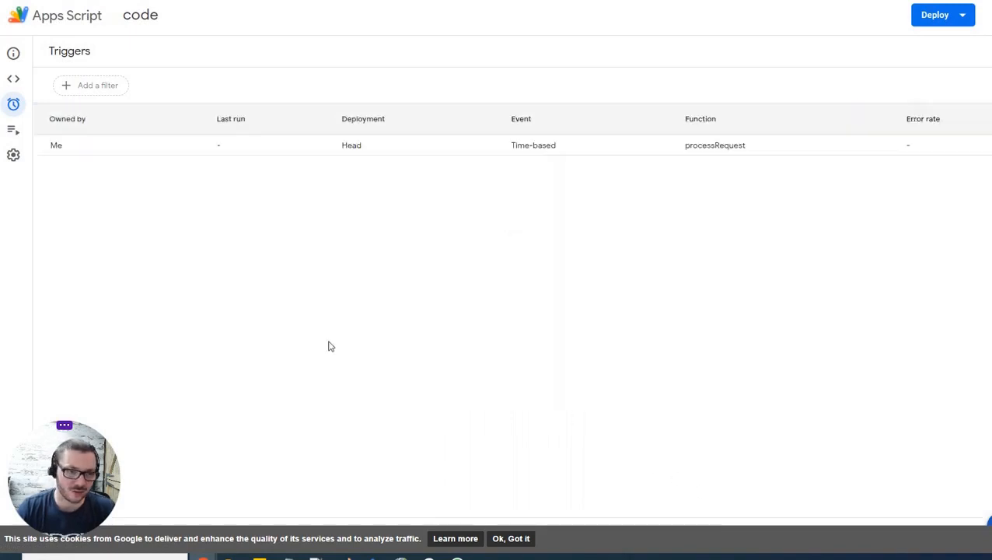
mouse_move(661, 220)
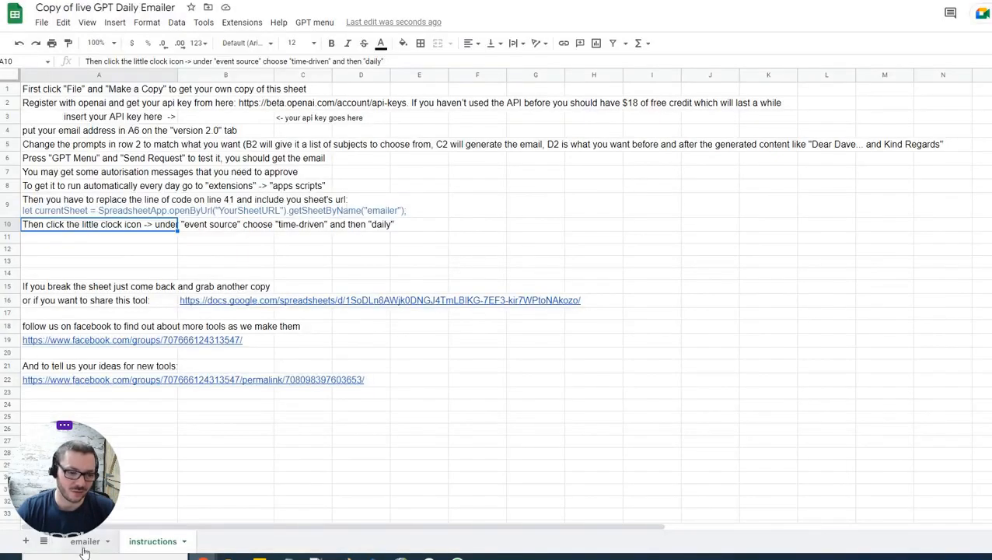
Step: Switch back to the emailer sheet in the copied workbook
click(84, 541)
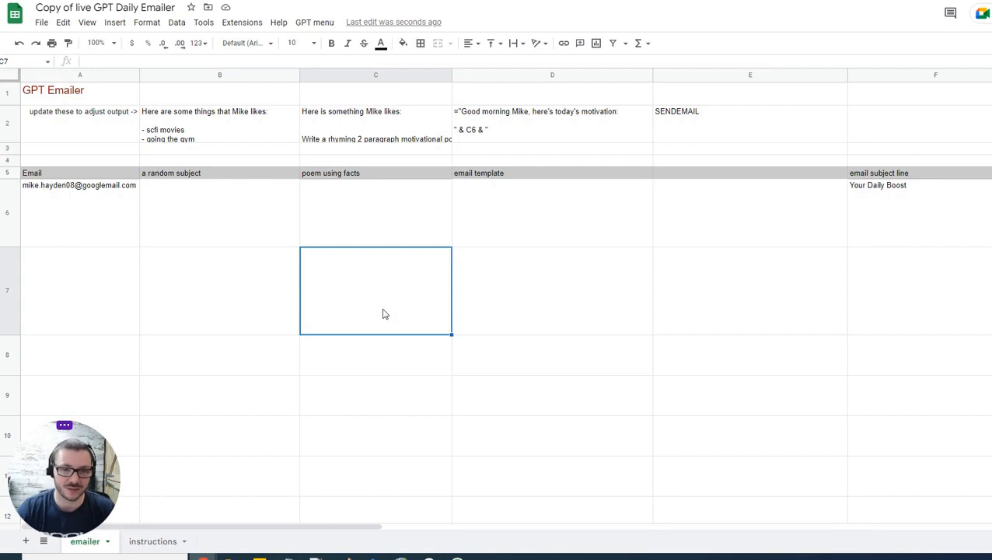
mouse_move(316, 467)
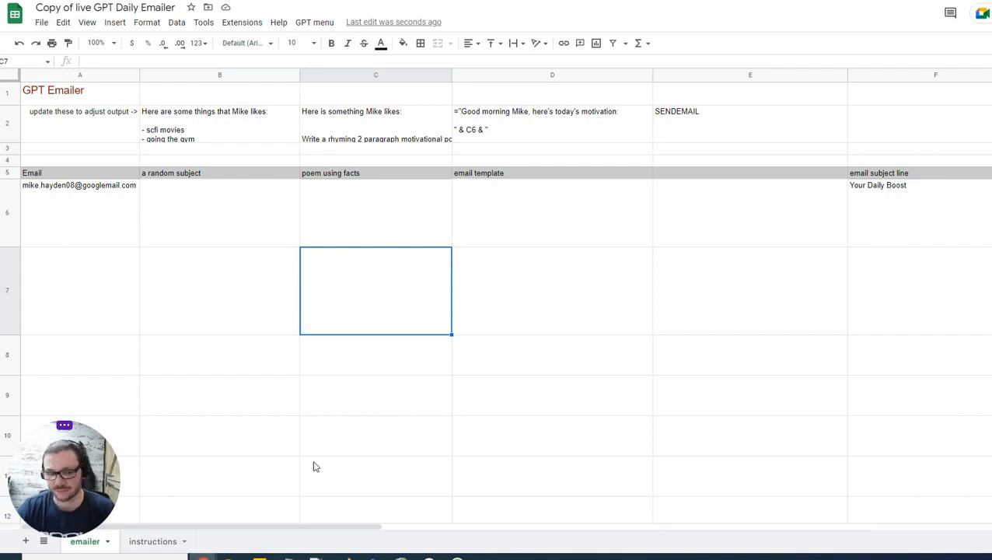